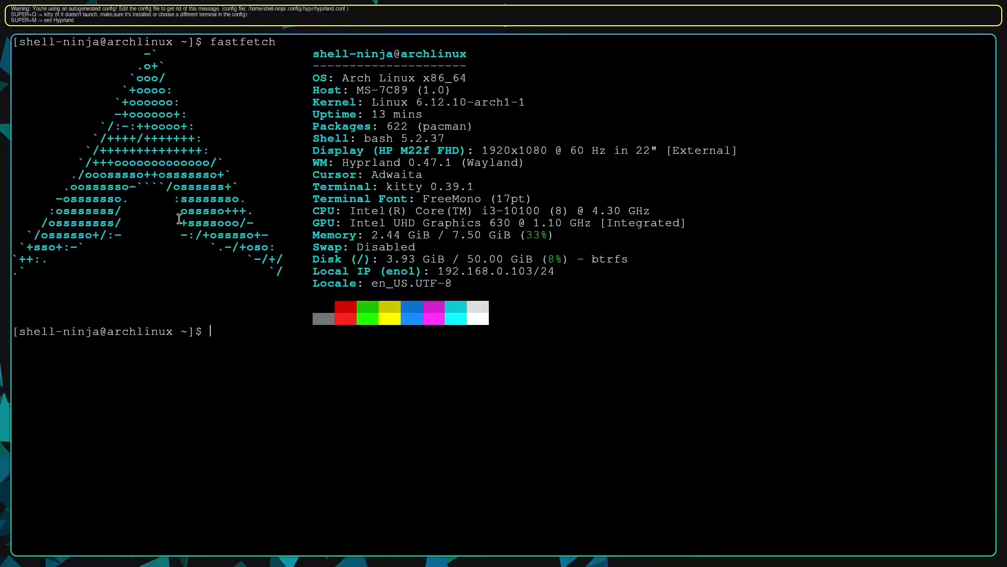
# View .config/hypr/hyprland.conf in nvim after fastfetch.
pyautogui.write('nvim .config/')
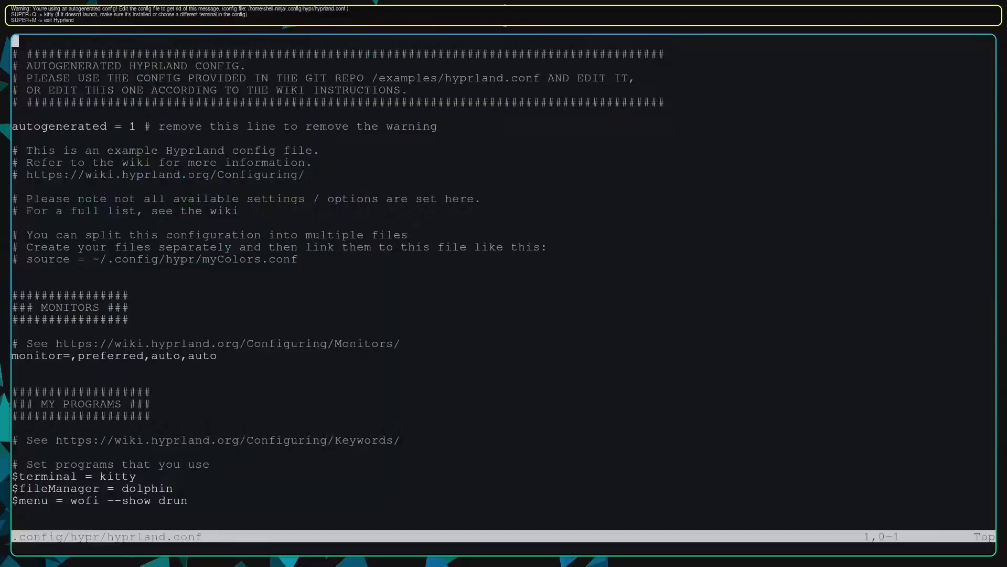
pyautogui.press('i')
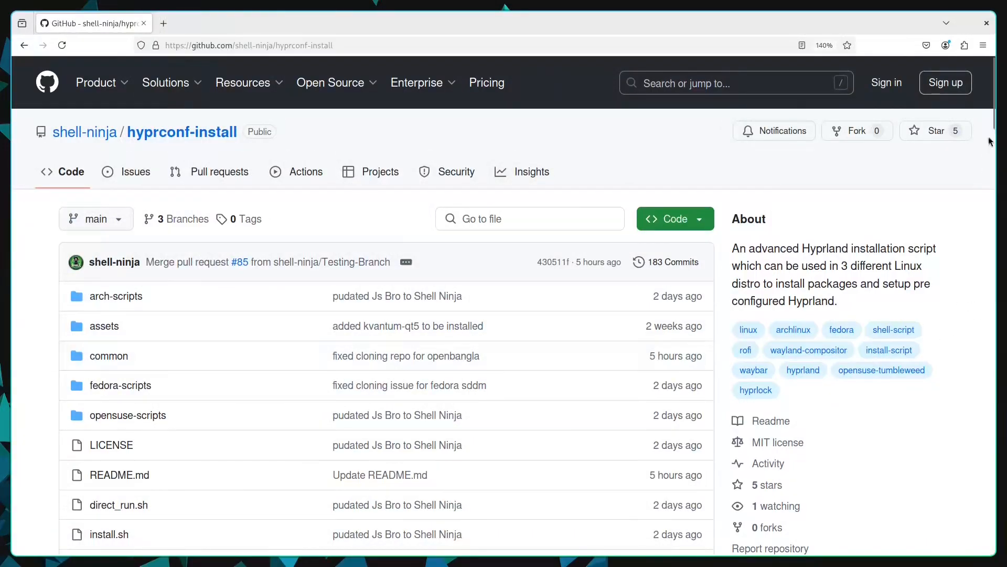
# Copy the bash curl direct-install command from the README's Direct Installation section.
pyautogui.scroll(-3)
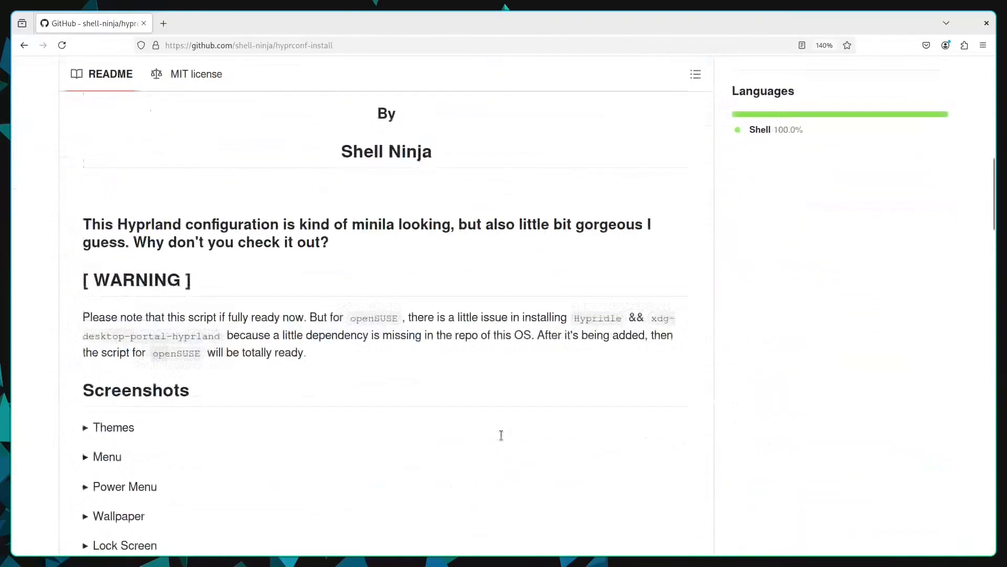
pyautogui.scroll(-3)
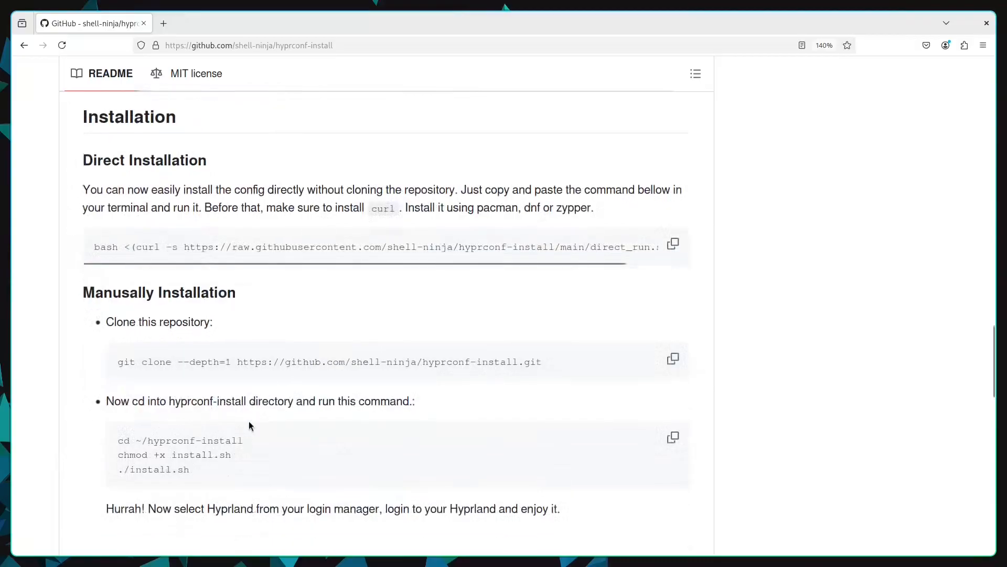
pyautogui.doubleClick(129, 117)
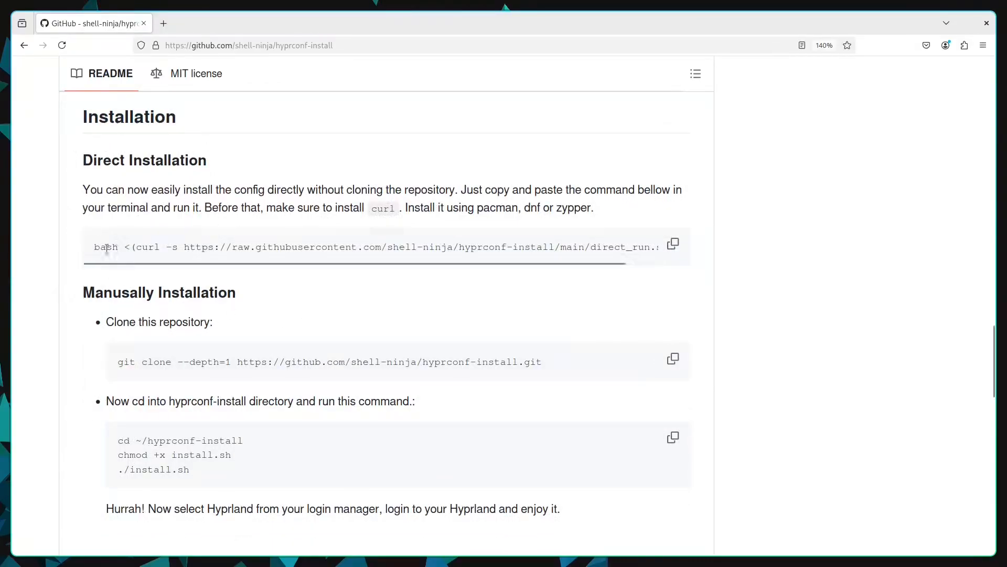
pyautogui.moveTo(95, 247); pyautogui.dragTo(585, 247)
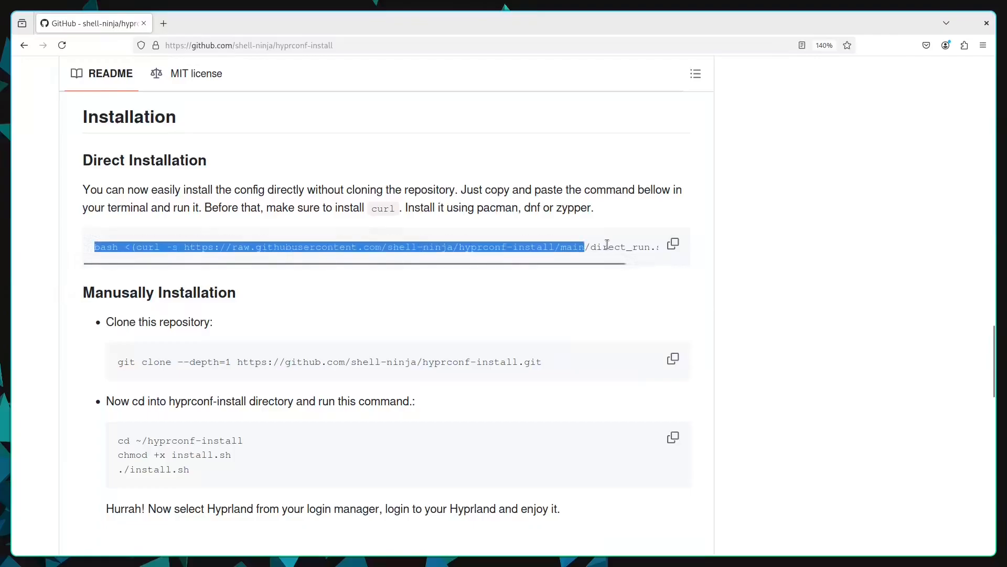
pyautogui.click(673, 244)
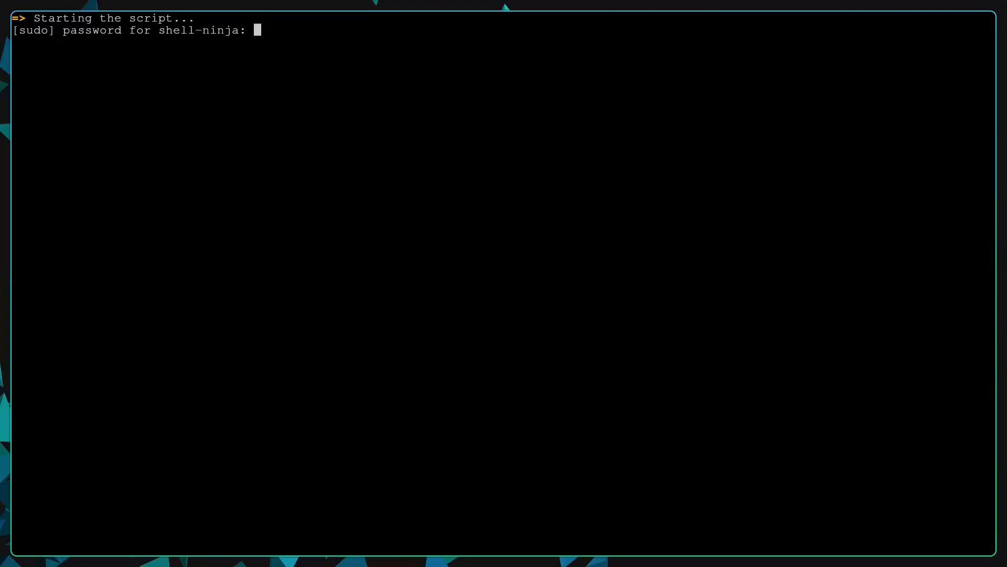
# Authenticate with sudo and submit the feature checklist with install_openbangla_keyboard left unticked.
pyautogui.press('Enter')
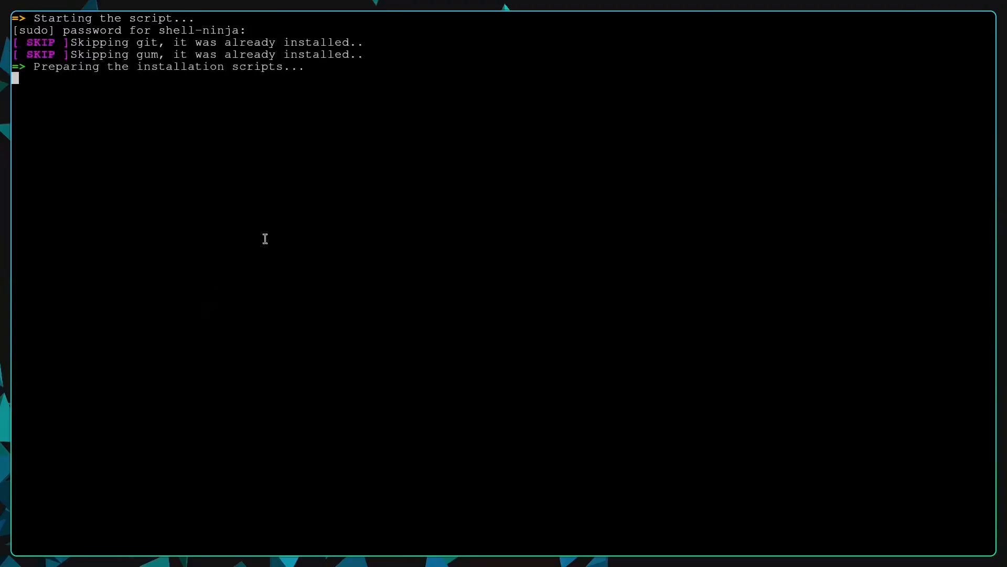
pyautogui.moveTo(338, 109)
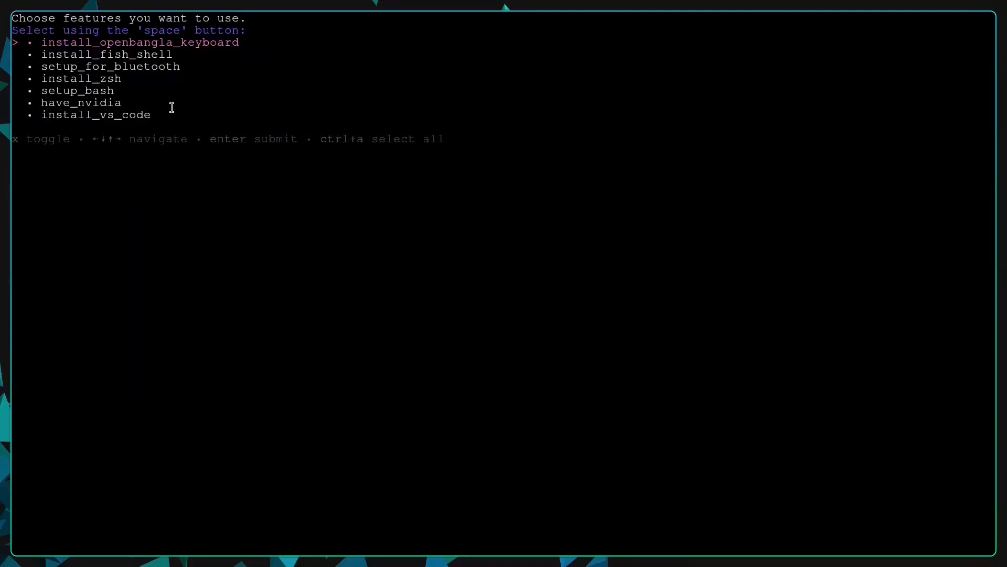
pyautogui.moveTo(189, 78)
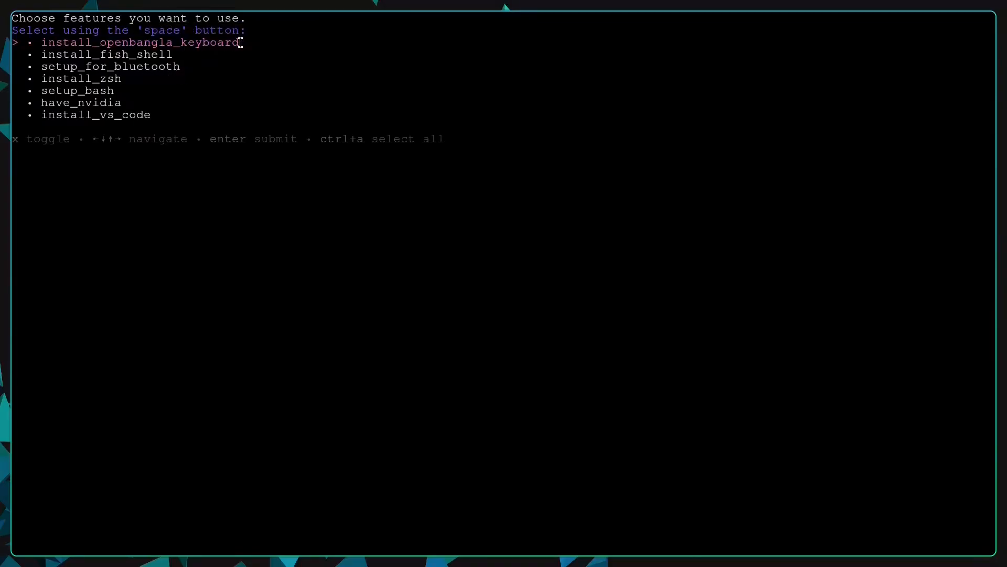
pyautogui.moveTo(216, 42)
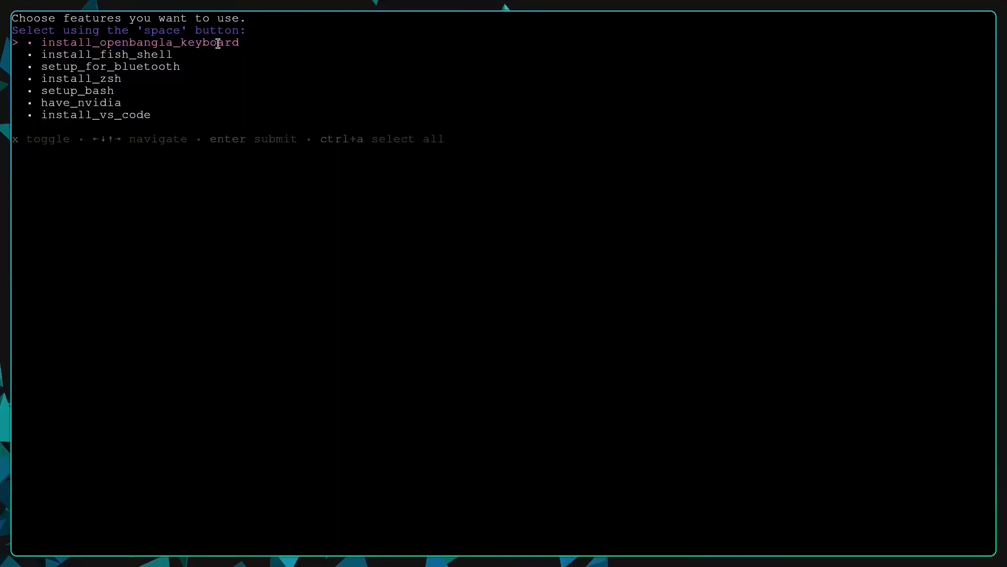
pyautogui.press('space')
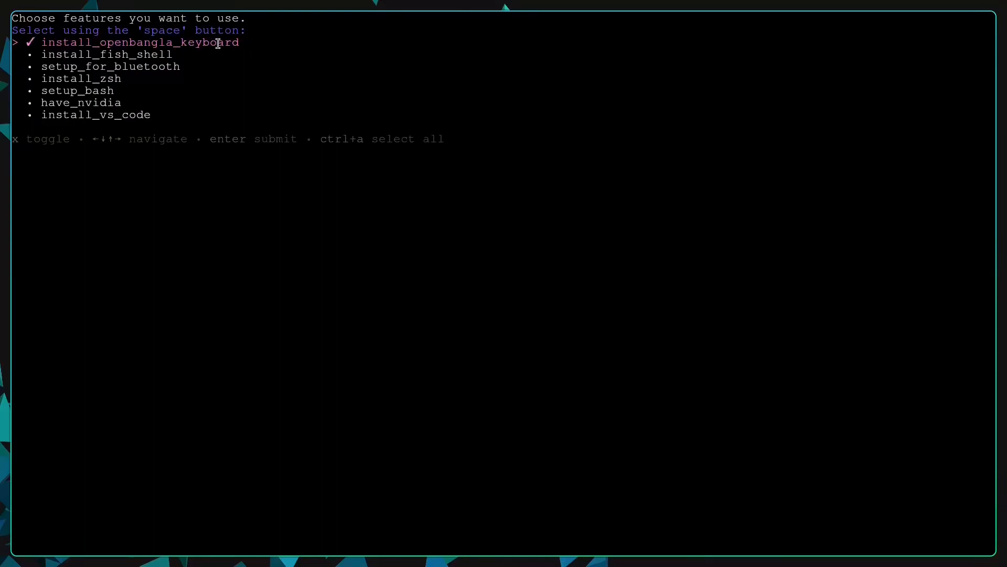
pyautogui.press('space')
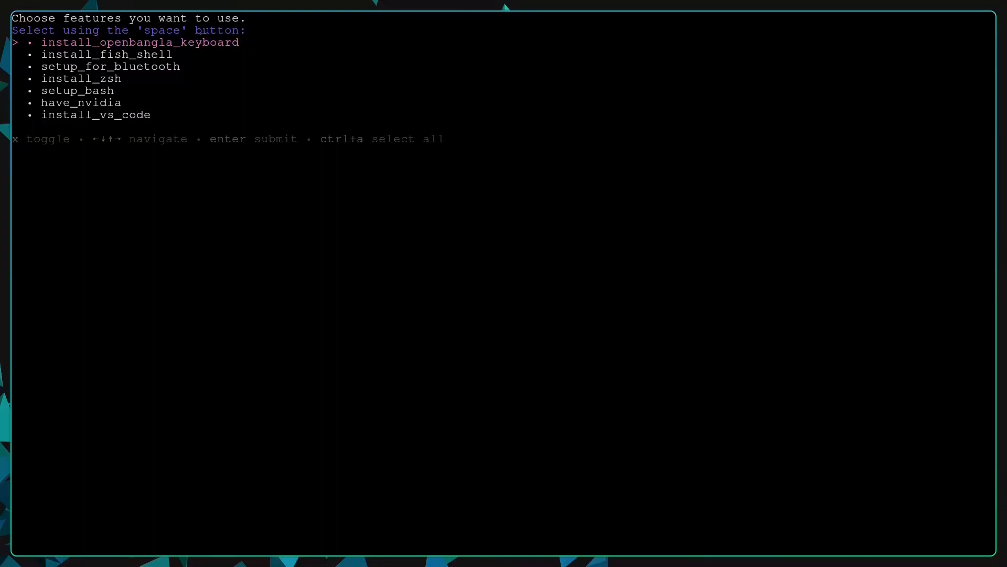
pyautogui.press('enter')
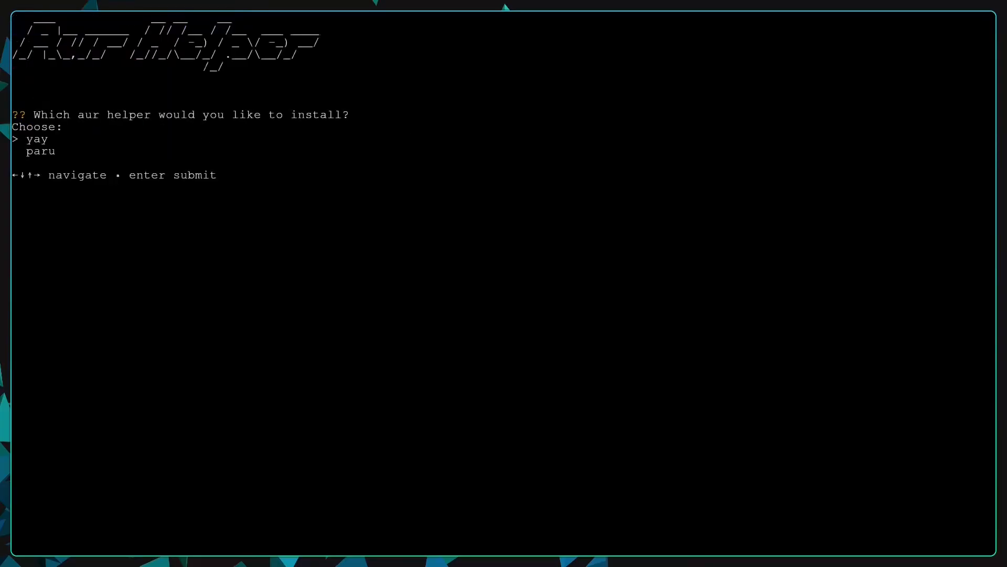
pyautogui.moveTo(48, 101)
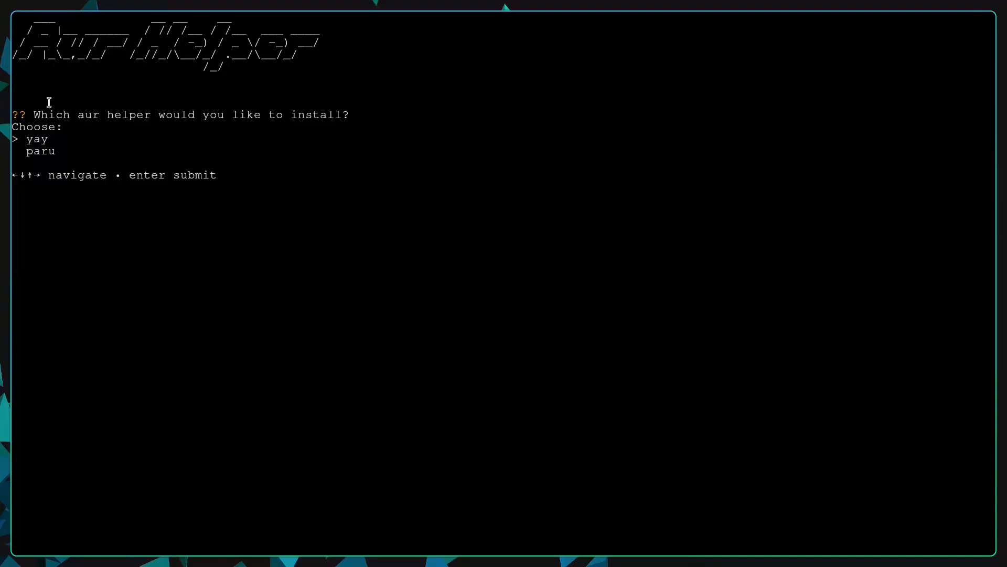
pyautogui.moveTo(360, 116)
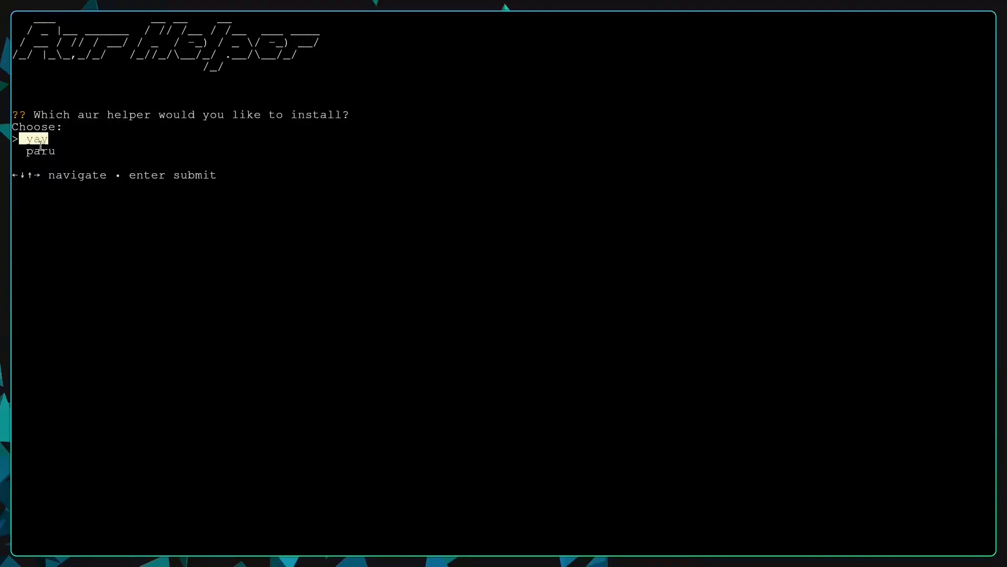
# Keep yay as the AUR helper and let the installer run to completion.
pyautogui.press('enter')
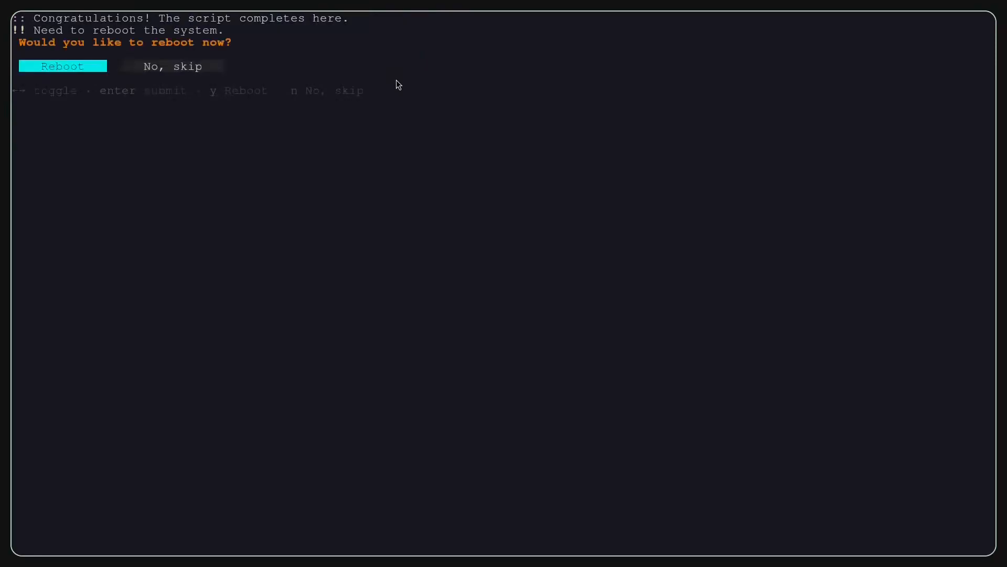
pyautogui.moveTo(40, 13)
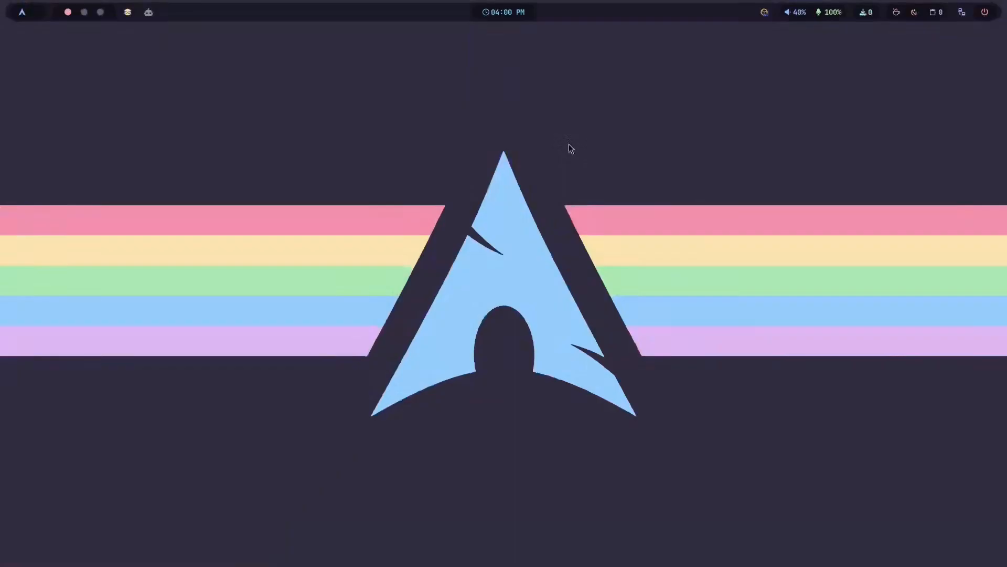
pyautogui.moveTo(482, 153)
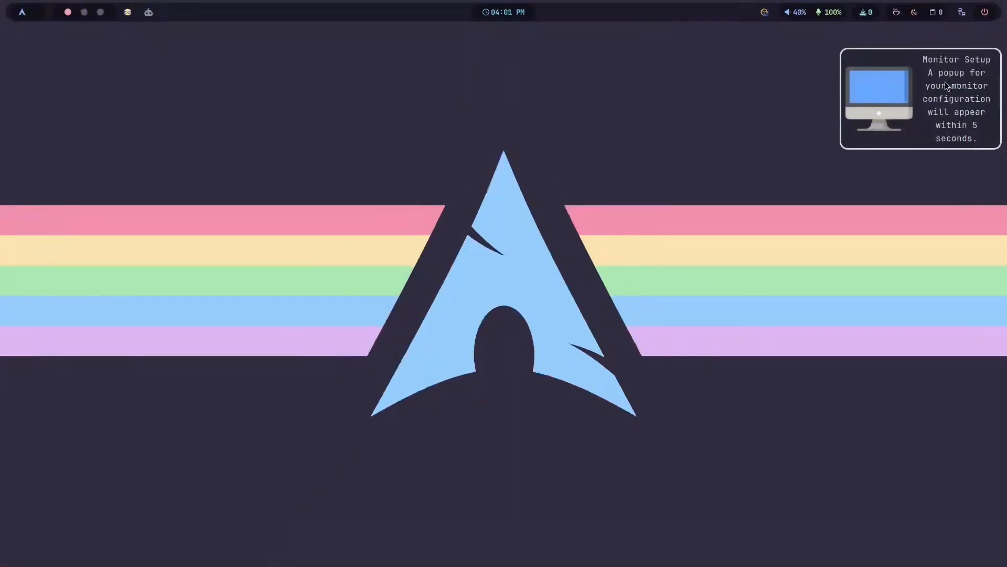
pyautogui.moveTo(915, 121)
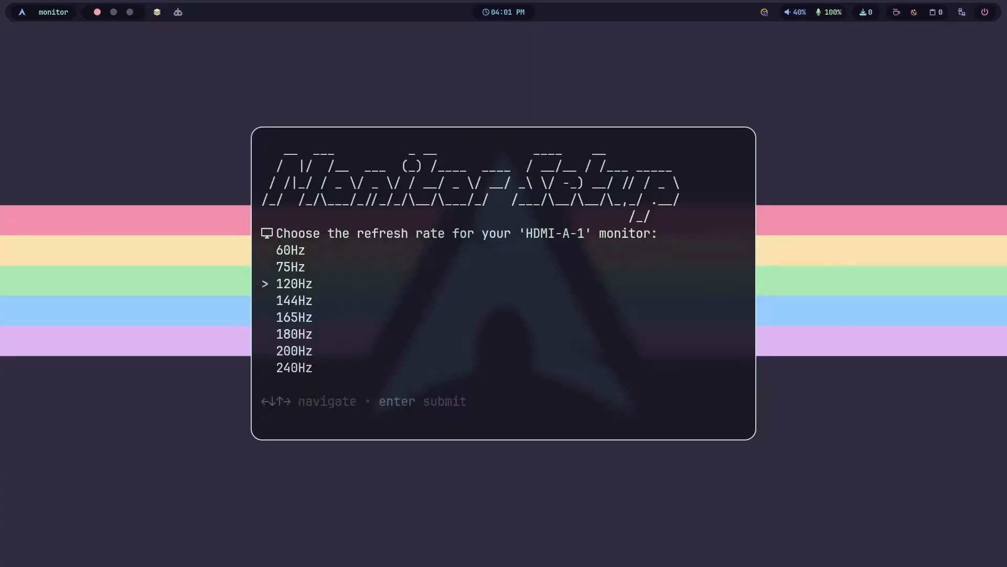
# Choose 75Hz for the HDMI-A-1 monitor in the setup popup.
pyautogui.press('Up')
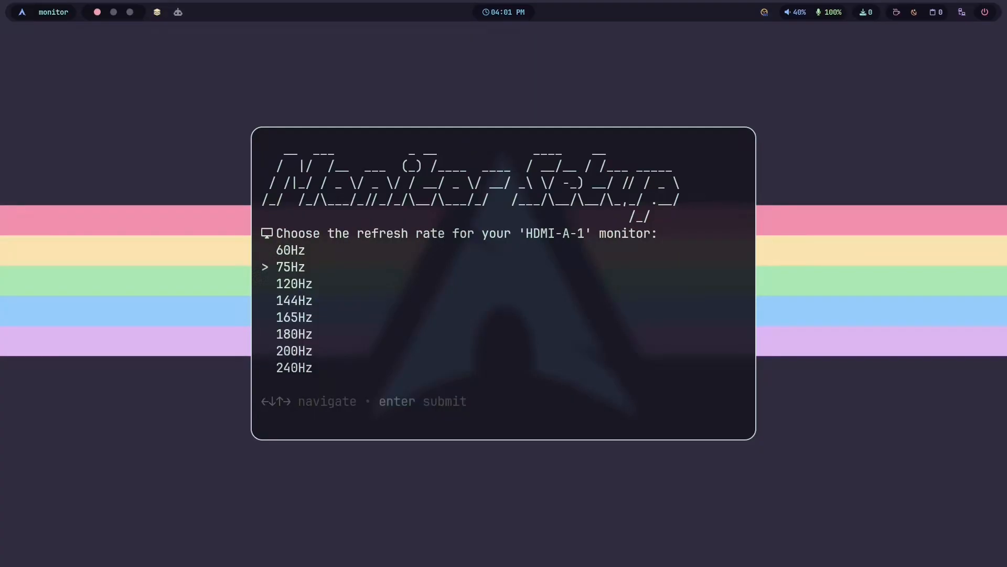
pyautogui.press('enter')
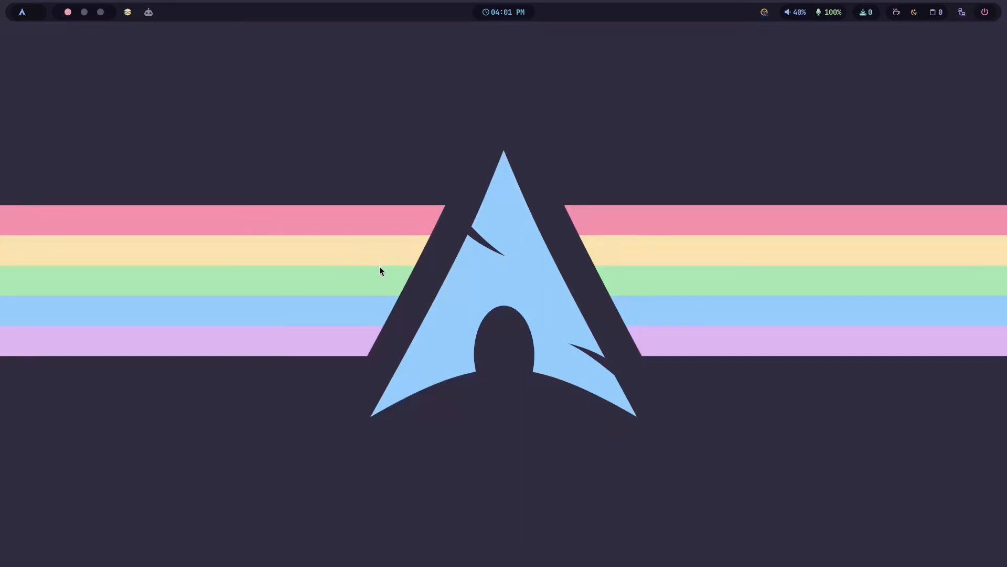
pyautogui.moveTo(386, 229)
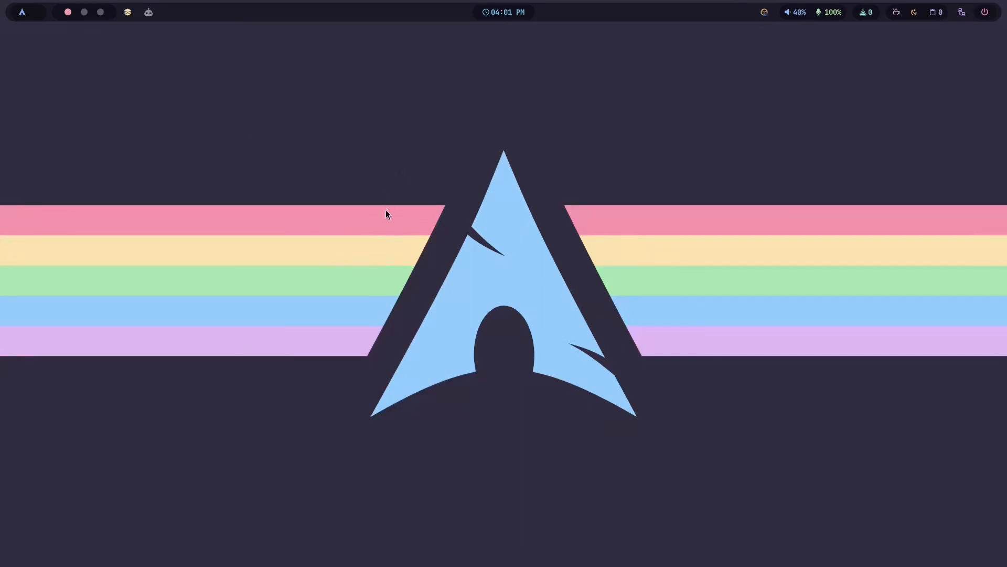
pyautogui.moveTo(415, 249)
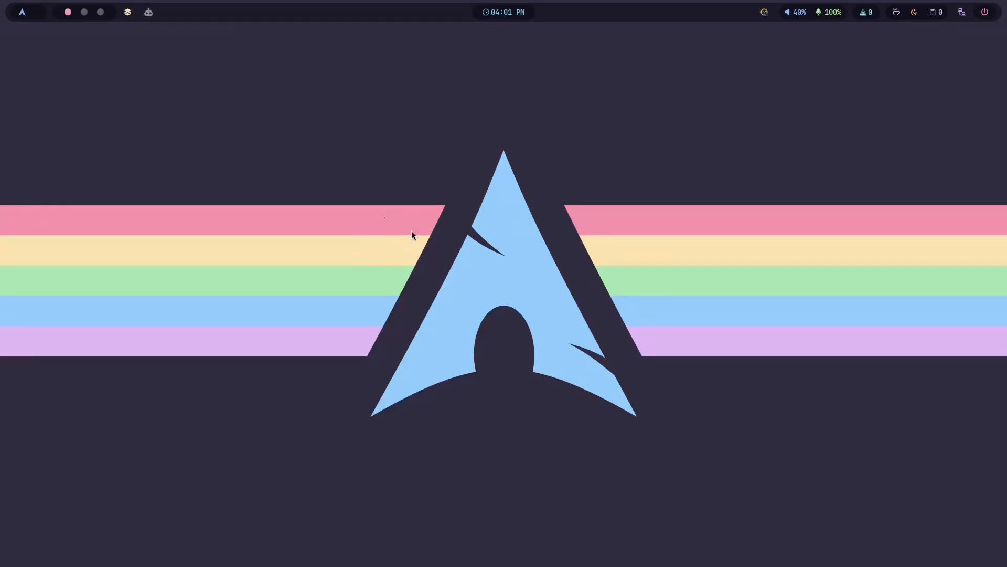
pyautogui.moveTo(392, 228)
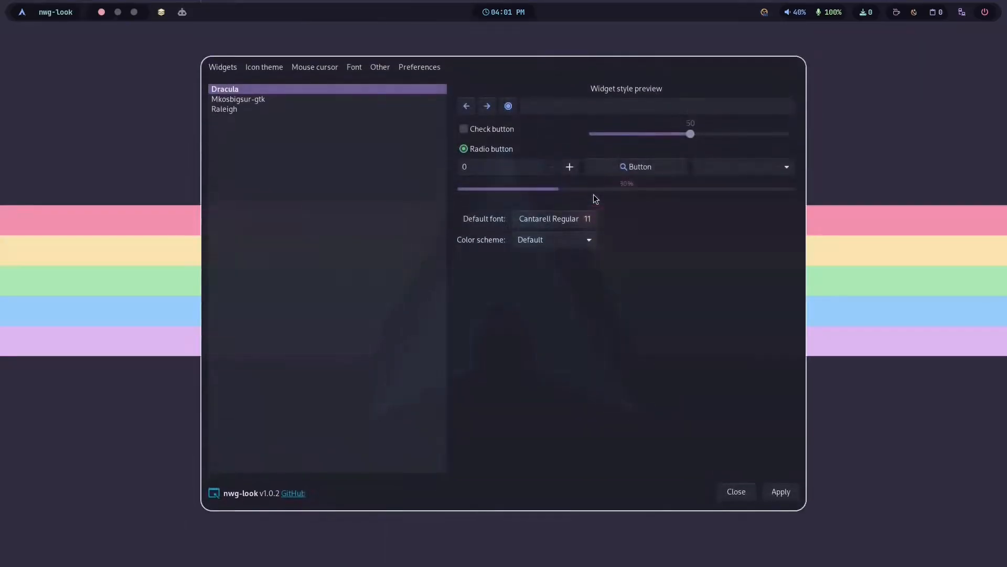
# Apply Bibata-Modern-Ice as the mouse cursor theme in nwg-look.
pyautogui.click(315, 67)
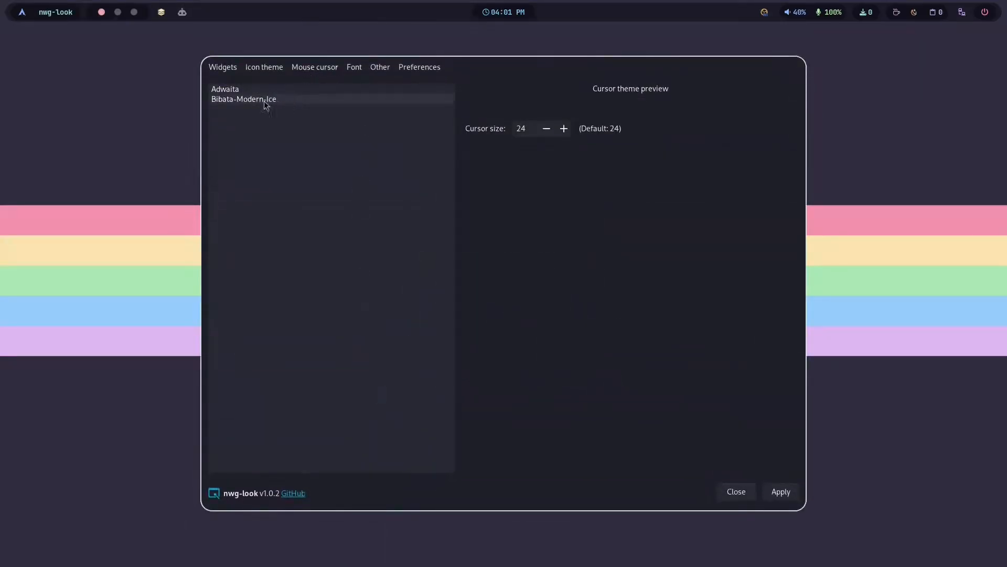
pyautogui.click(245, 98)
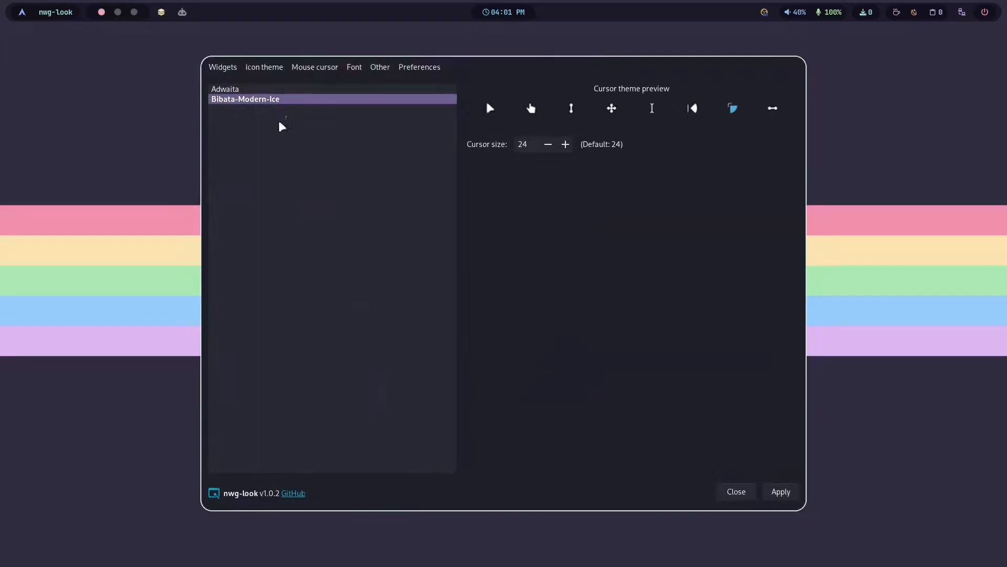
pyautogui.click(781, 491)
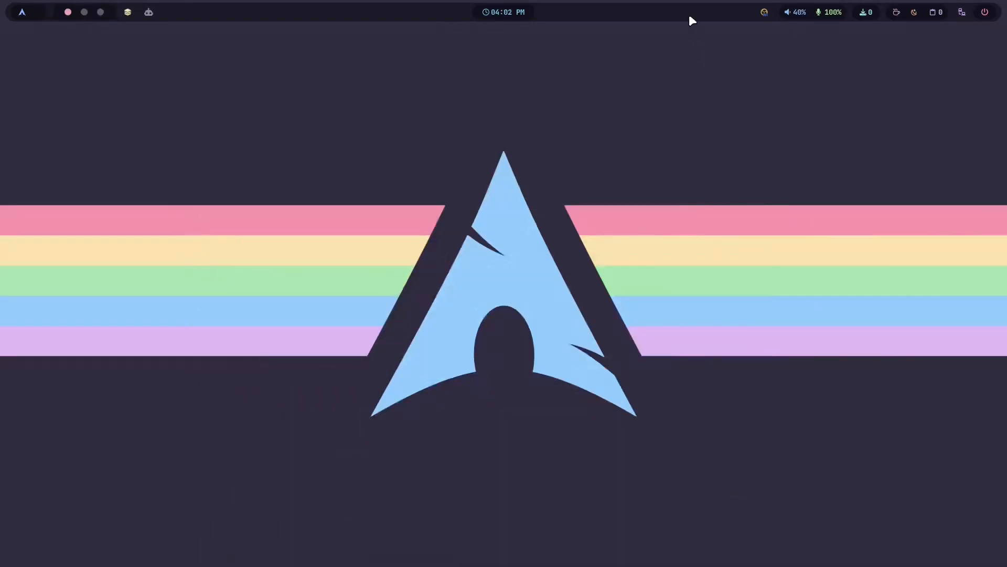
pyautogui.moveTo(586, 110)
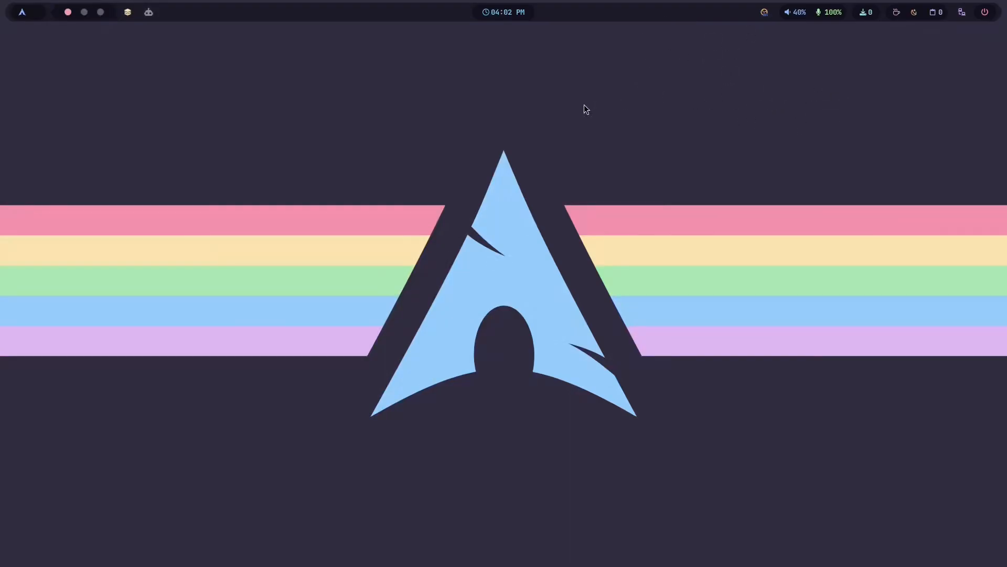
pyautogui.moveTo(515, 111)
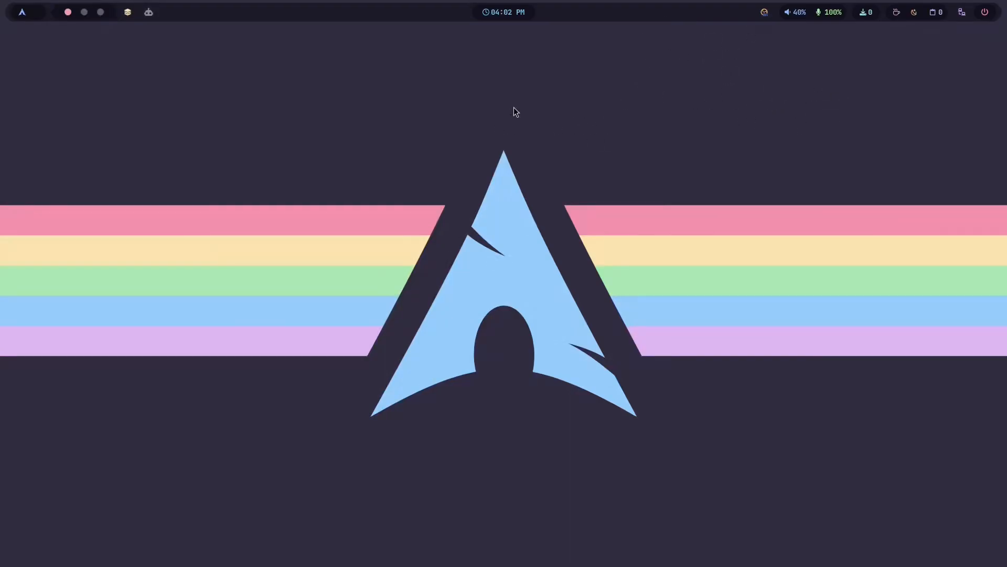
pyautogui.moveTo(566, 4)
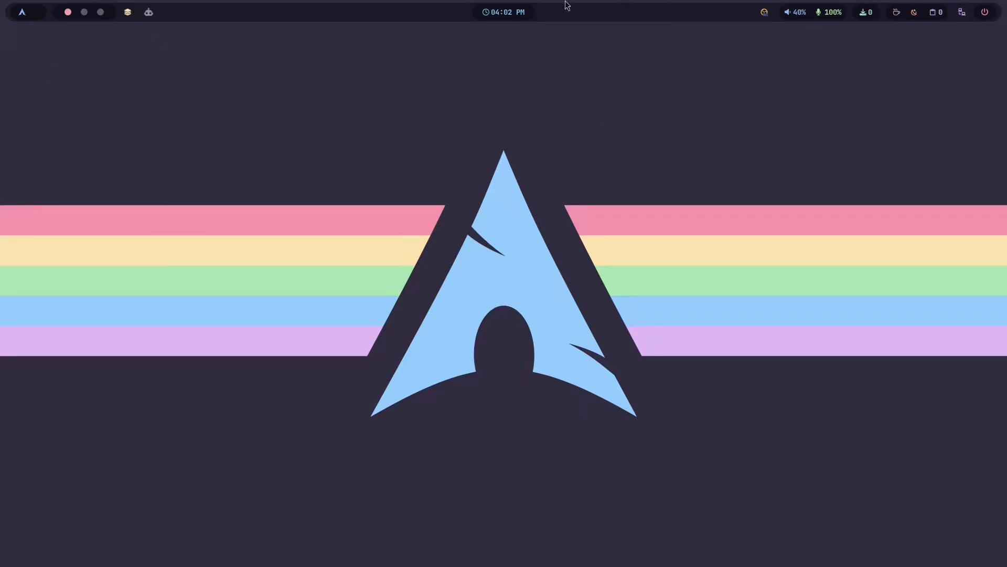
# Show the rofi application list and dismiss it back to the desktop.
pyautogui.click(22, 12)
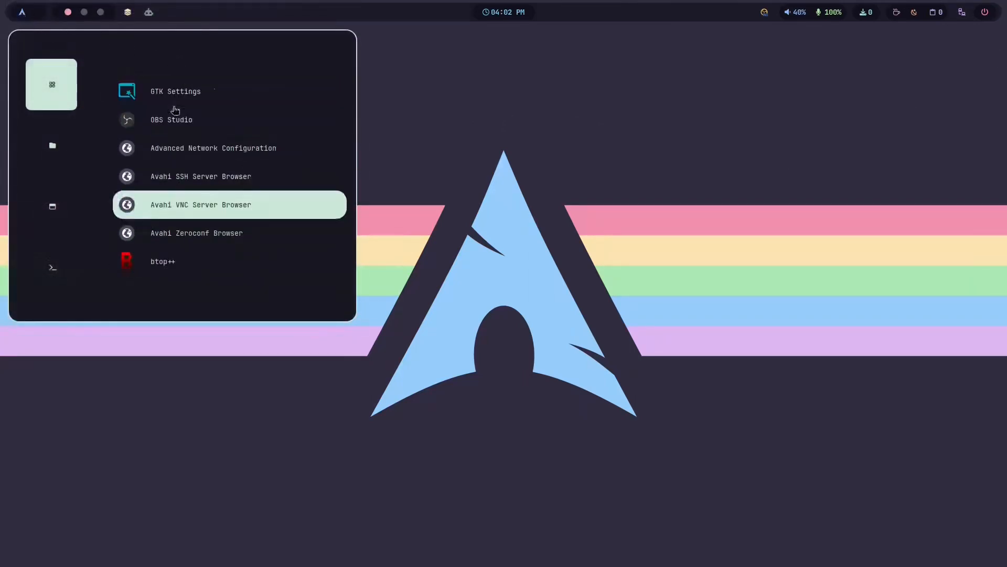
pyautogui.moveTo(181, 258)
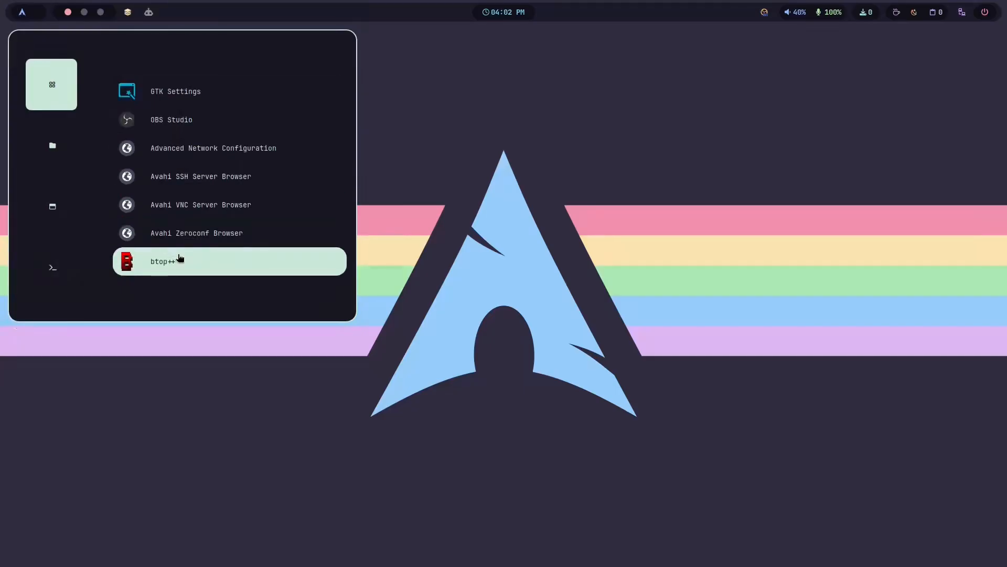
pyautogui.click(163, 261)
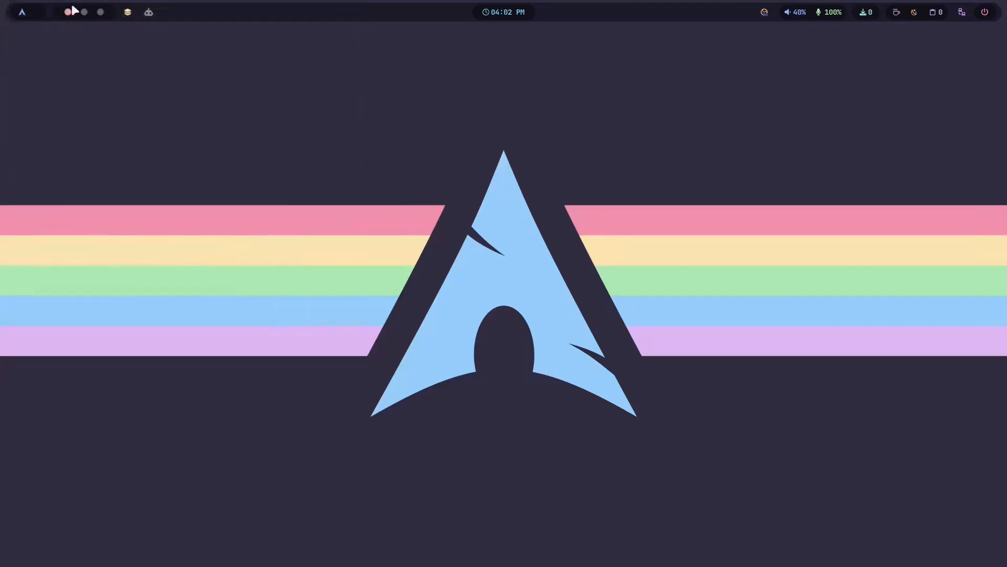
pyautogui.moveTo(126, 17)
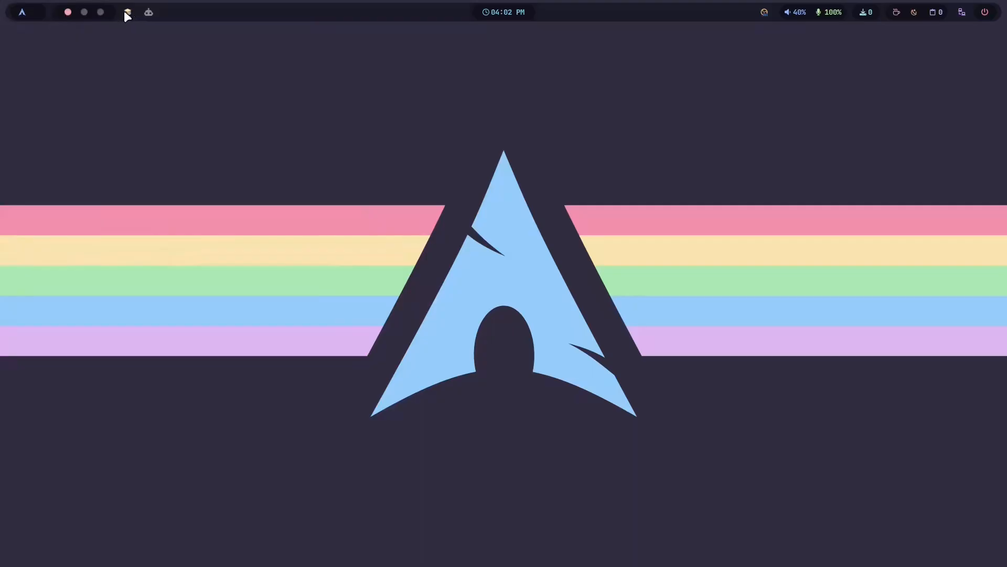
pyautogui.moveTo(128, 14)
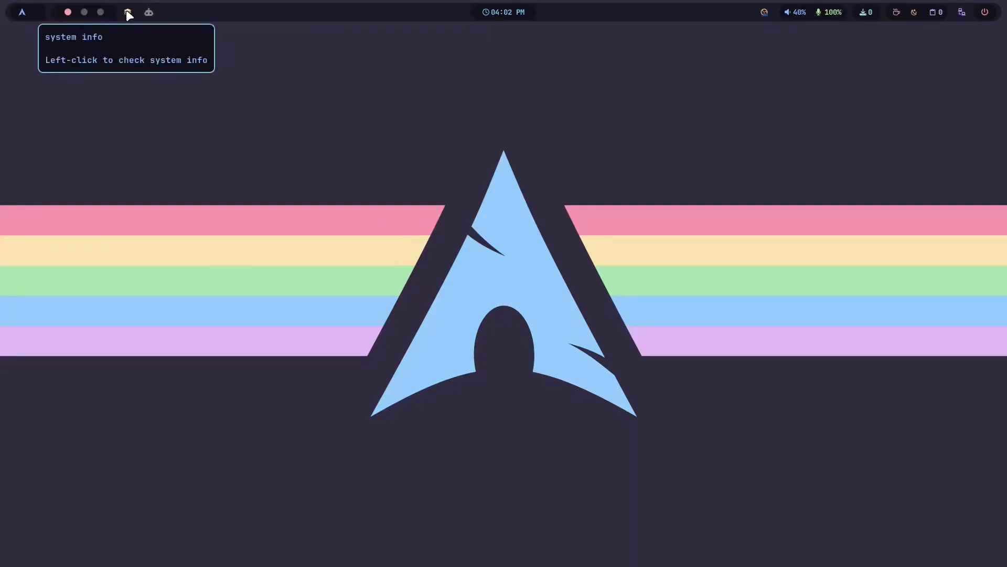
pyautogui.click(127, 11)
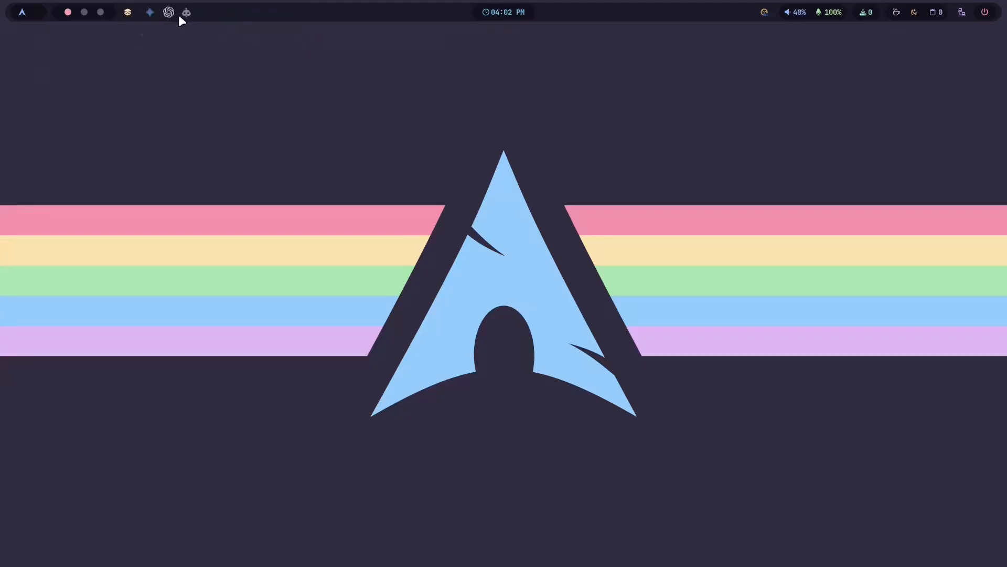
pyautogui.moveTo(149, 14)
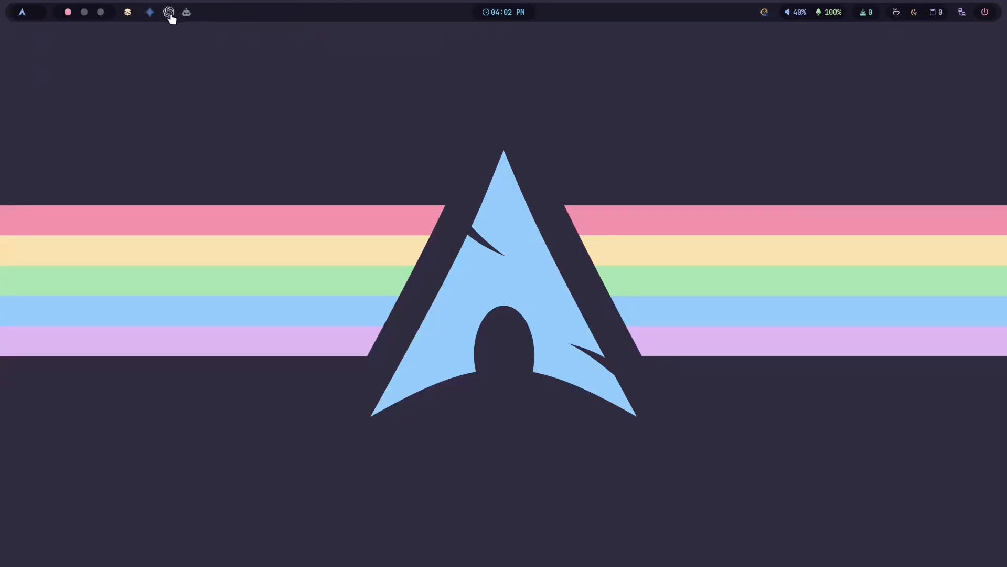
pyautogui.moveTo(167, 12)
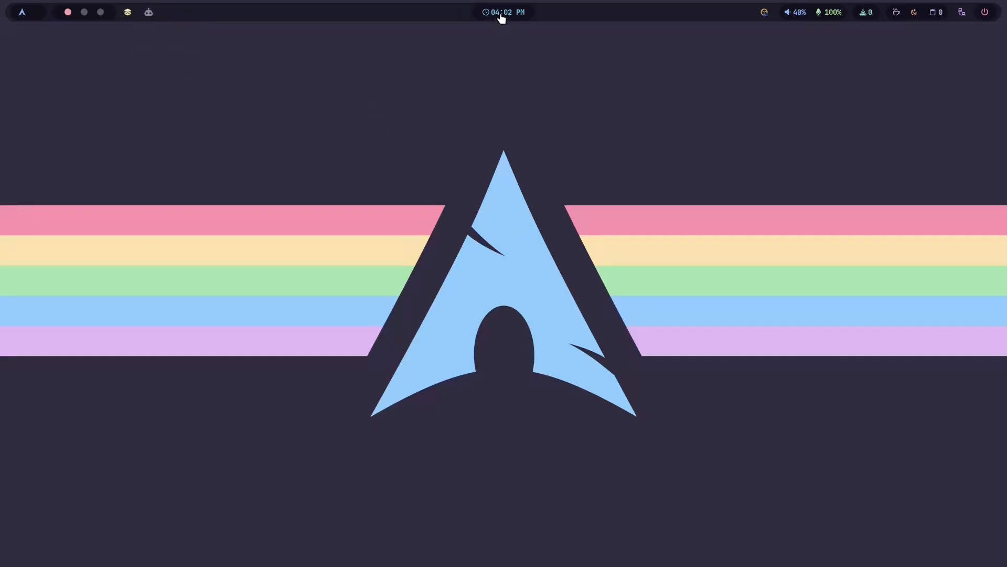
pyautogui.click(505, 12)
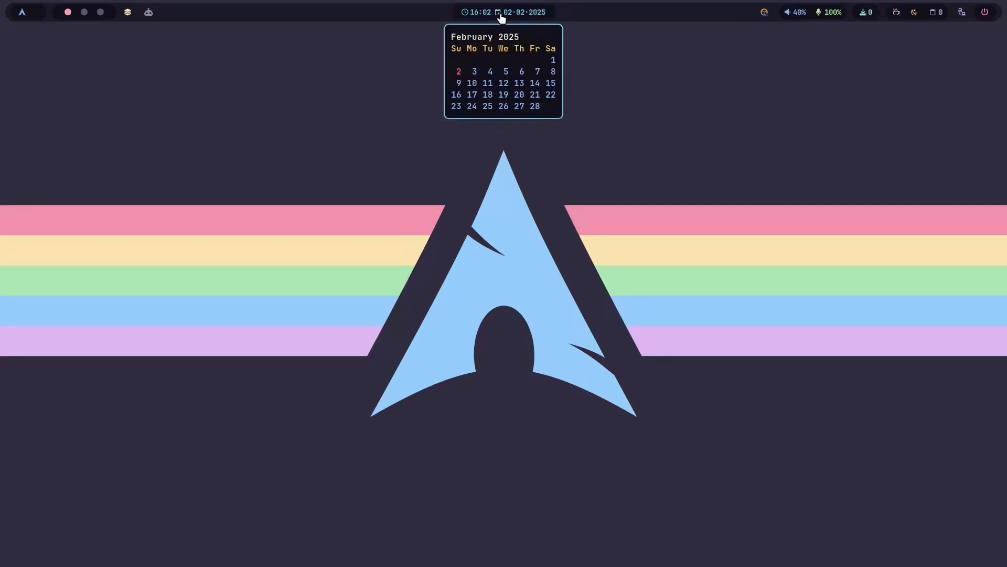
pyautogui.click(478, 12)
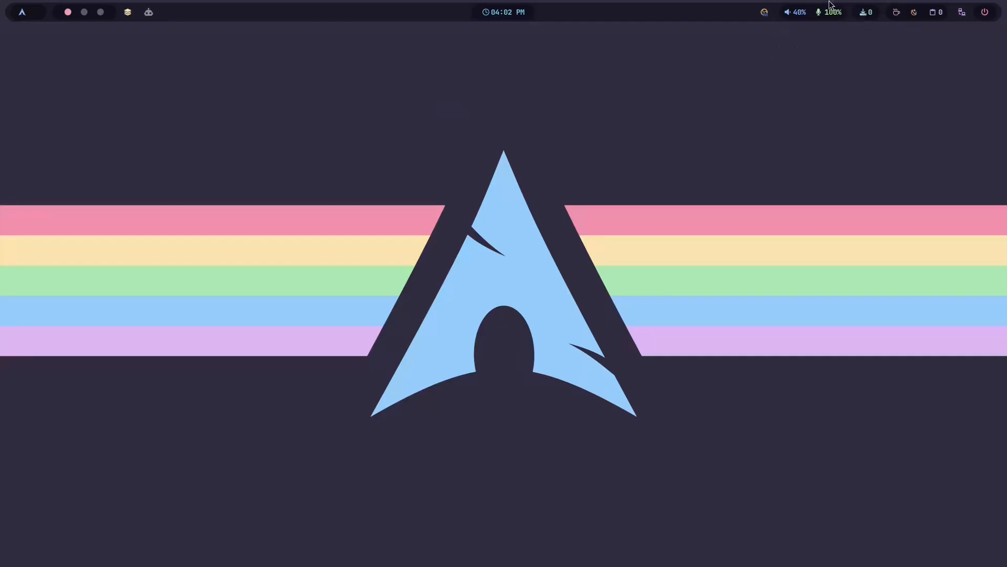
pyautogui.moveTo(855, 5)
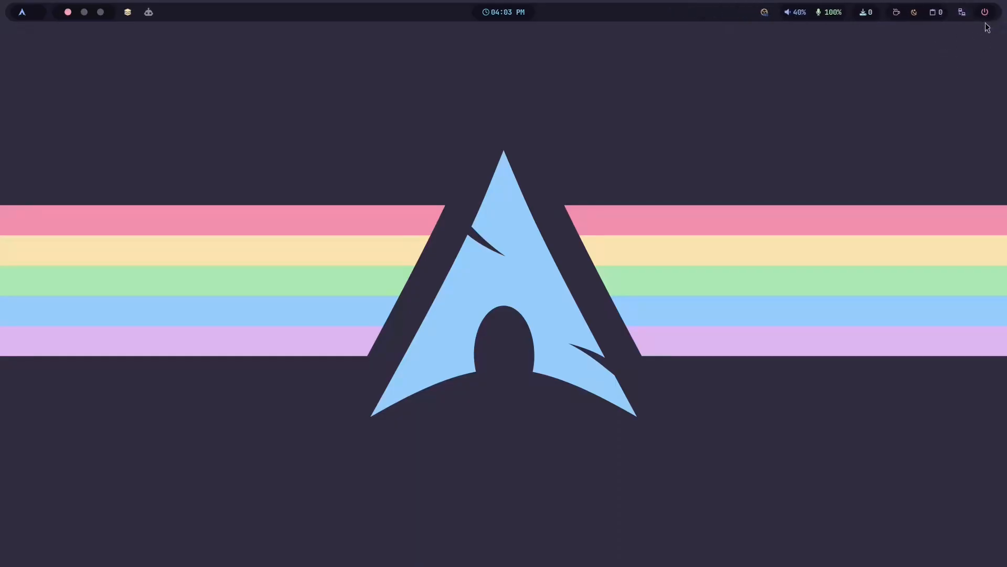
pyautogui.moveTo(350, 284)
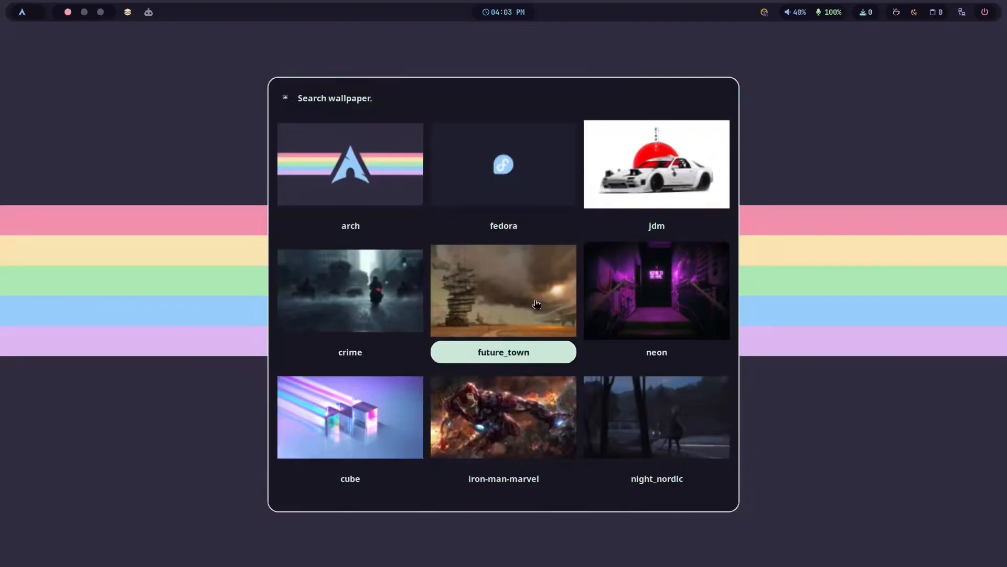
# Apply the future_town wallpaper and the fancy-top Waybar theme.
pyautogui.click(503, 291)
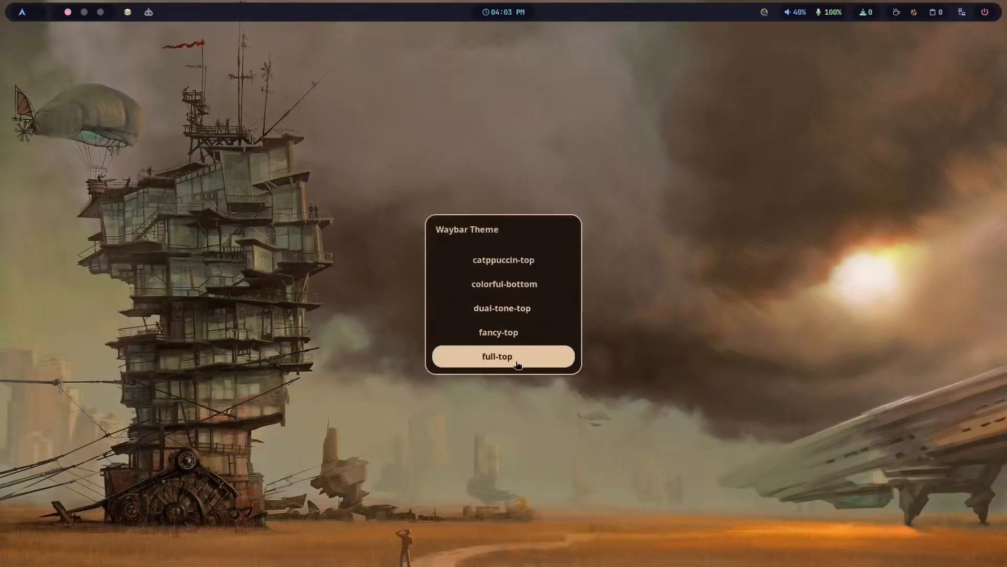
pyautogui.moveTo(485, 338)
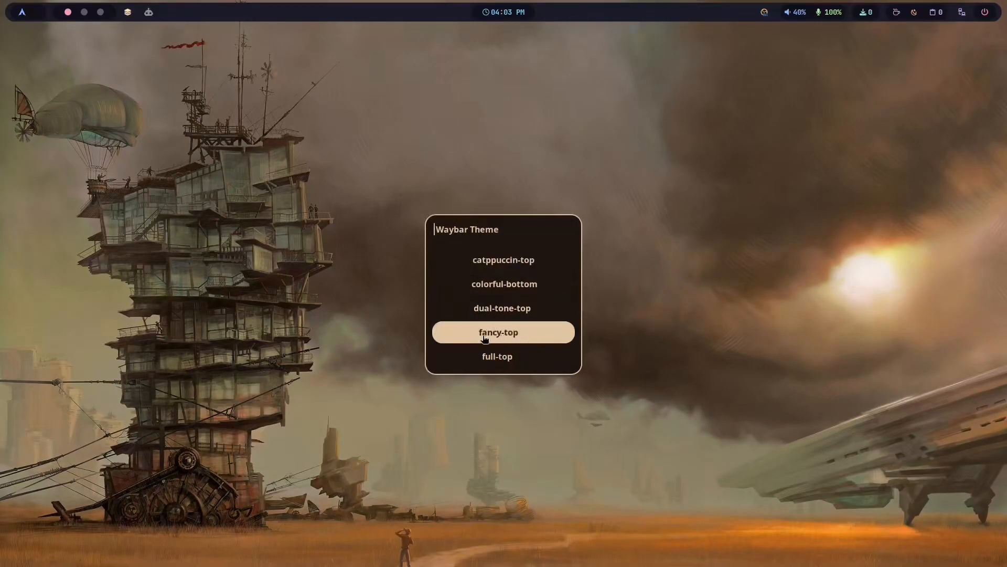
pyautogui.click(498, 332)
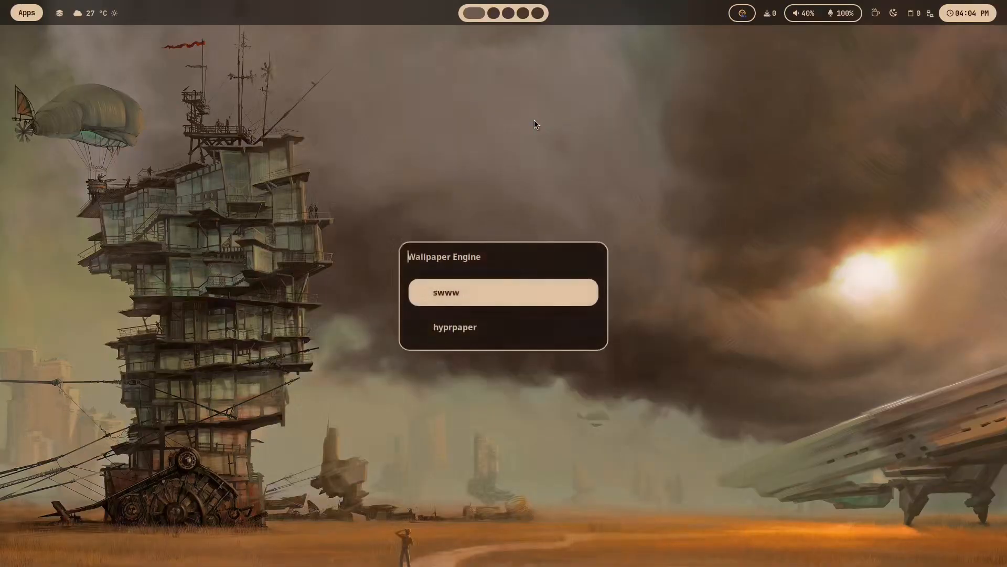
pyautogui.moveTo(498, 332)
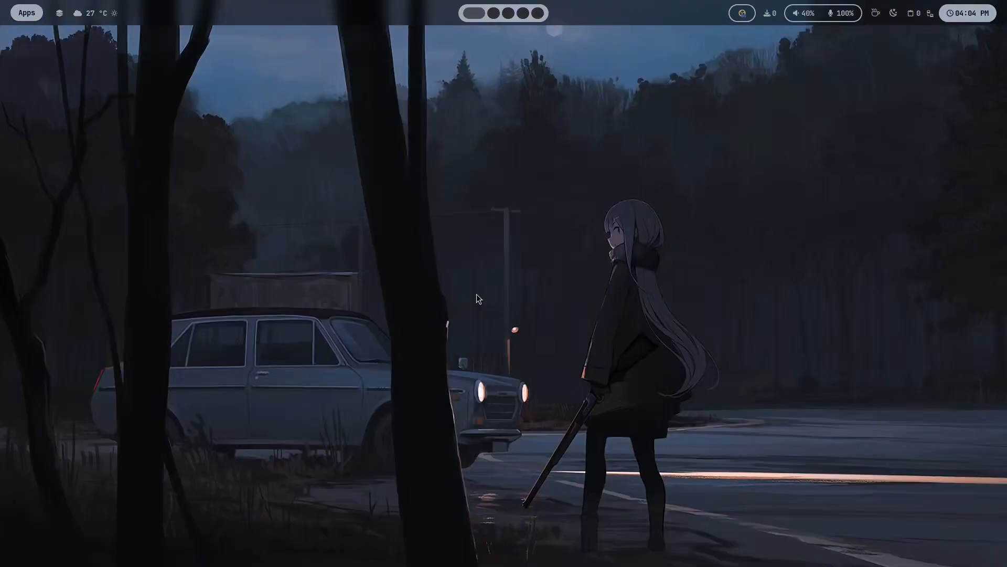
pyautogui.moveTo(510, 162)
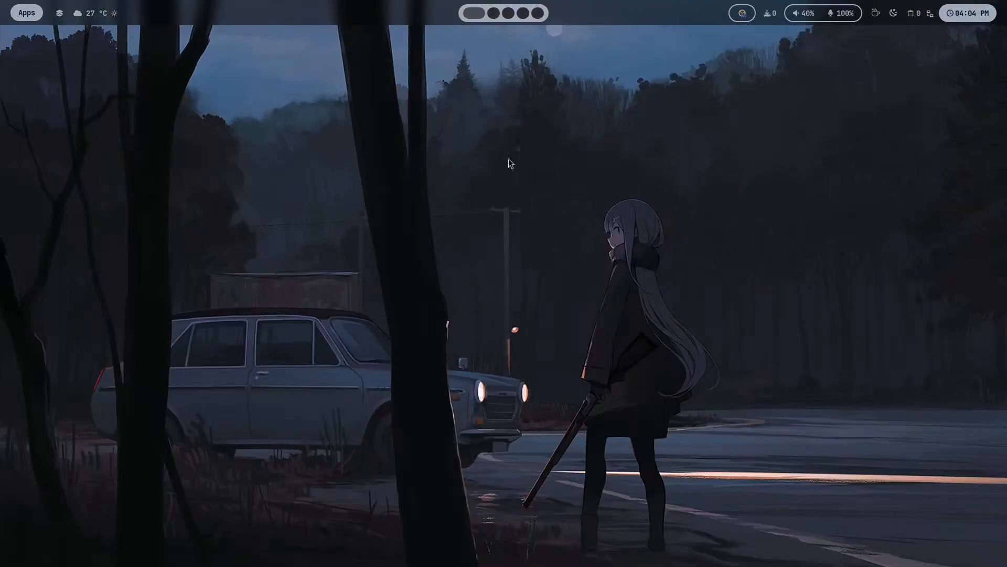
pyautogui.moveTo(409, 169)
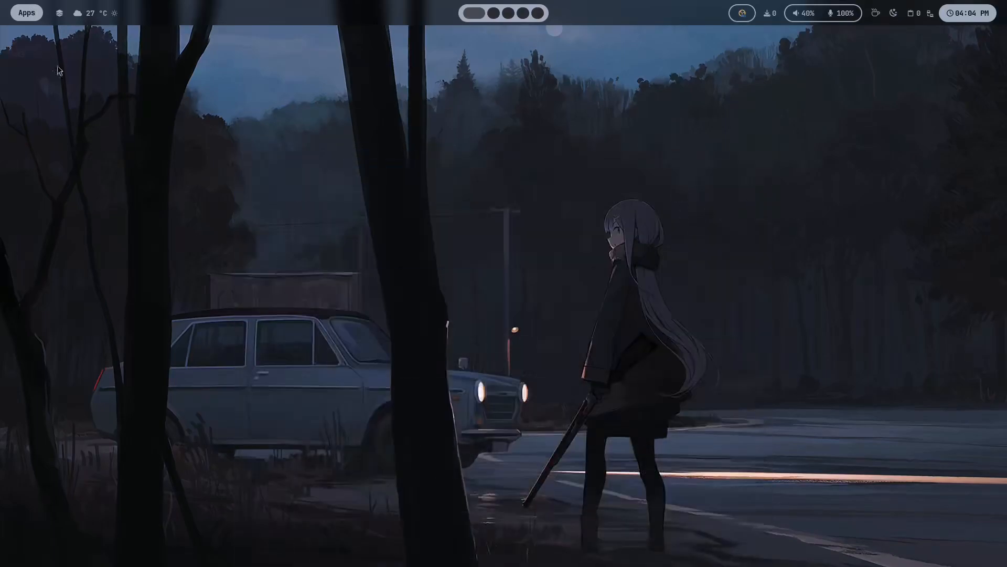
# Select swww as the wallpaper engine, then show and dismiss the Apps launcher.
pyautogui.click(27, 12)
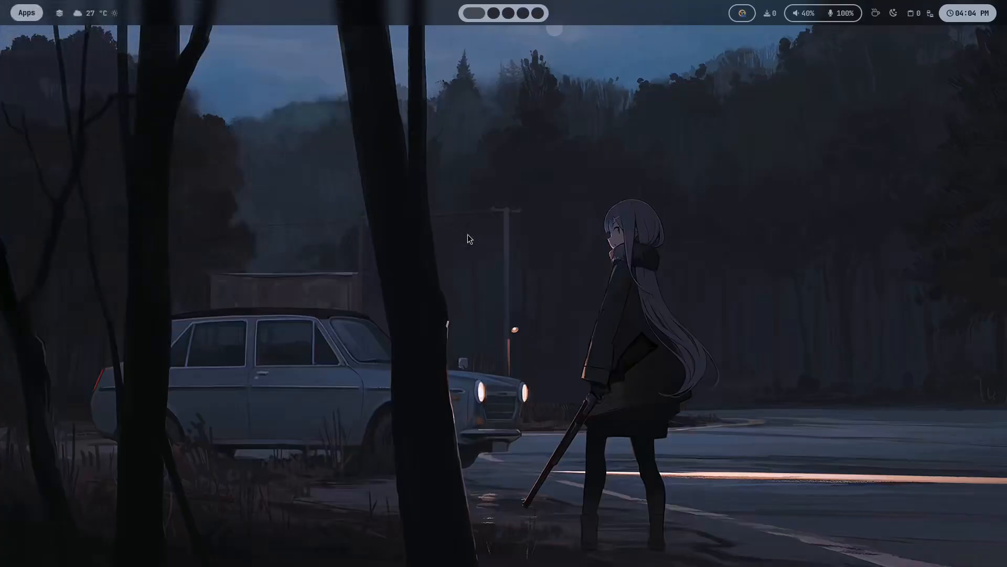
pyautogui.moveTo(588, 212)
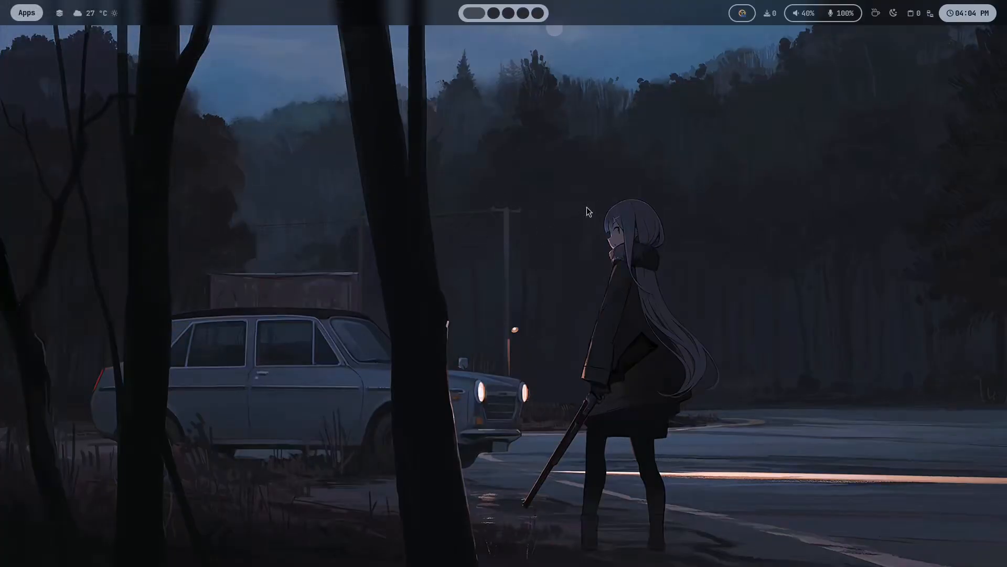
pyautogui.moveTo(472, 296)
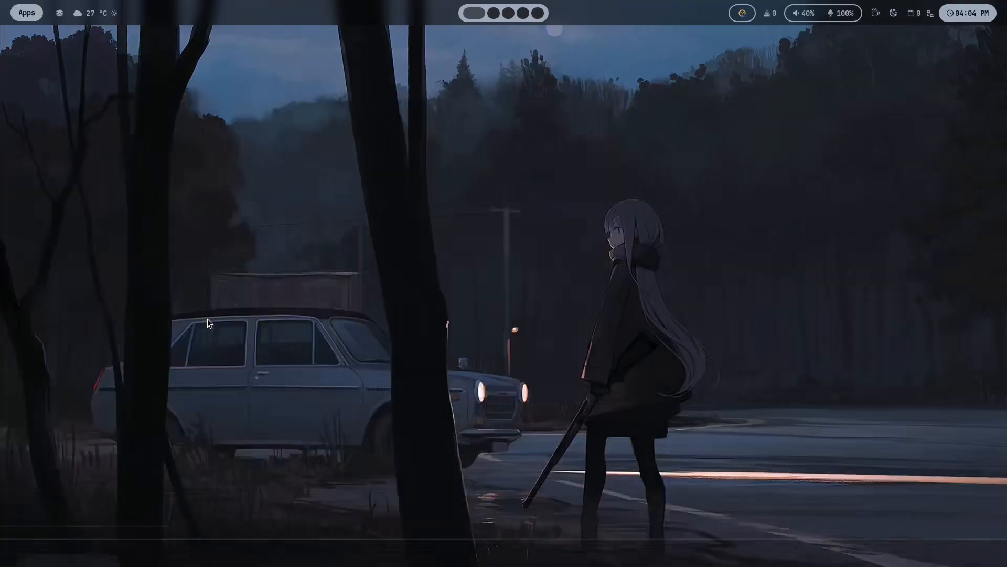
pyautogui.moveTo(564, 264)
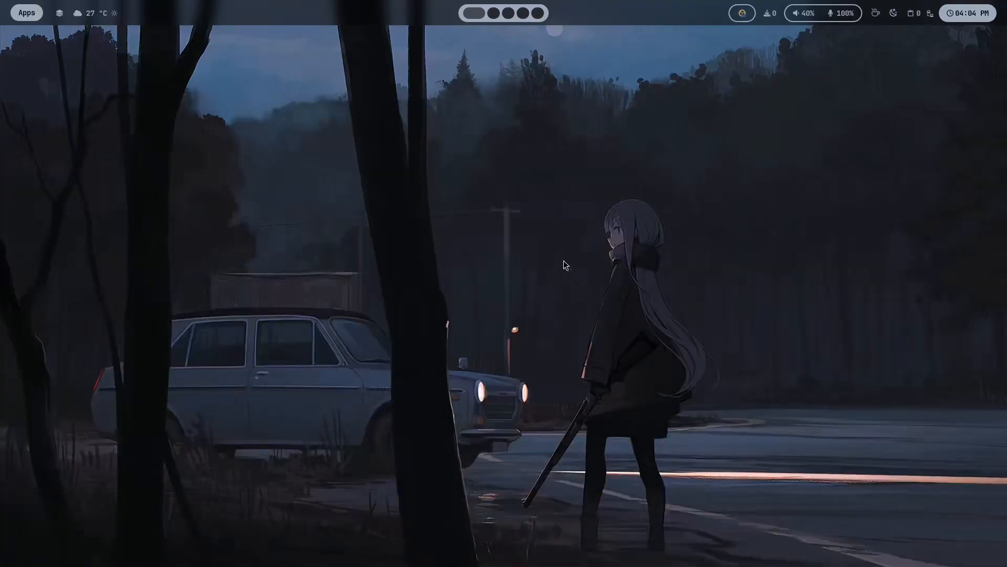
pyautogui.click(26, 12)
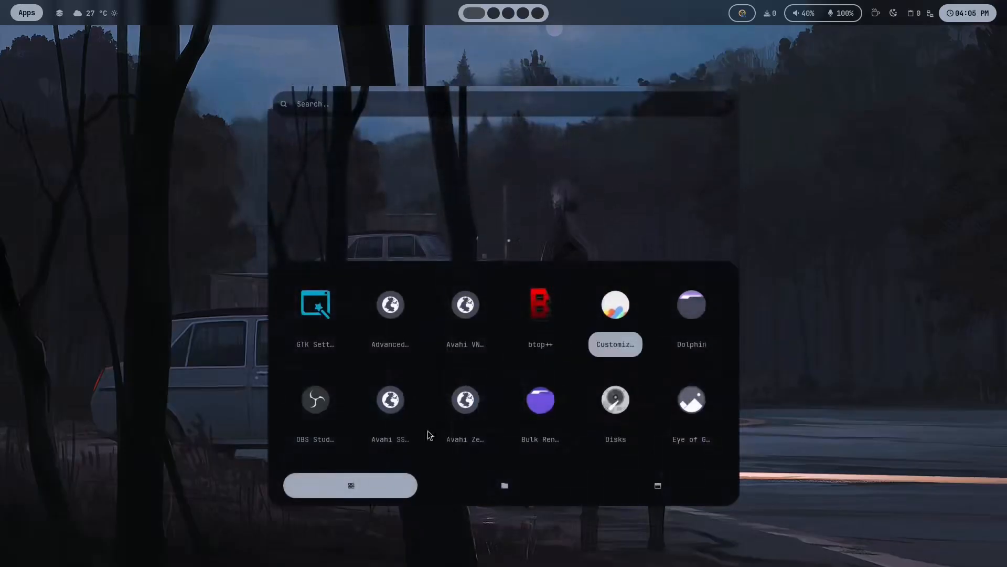
pyautogui.press('Escape')
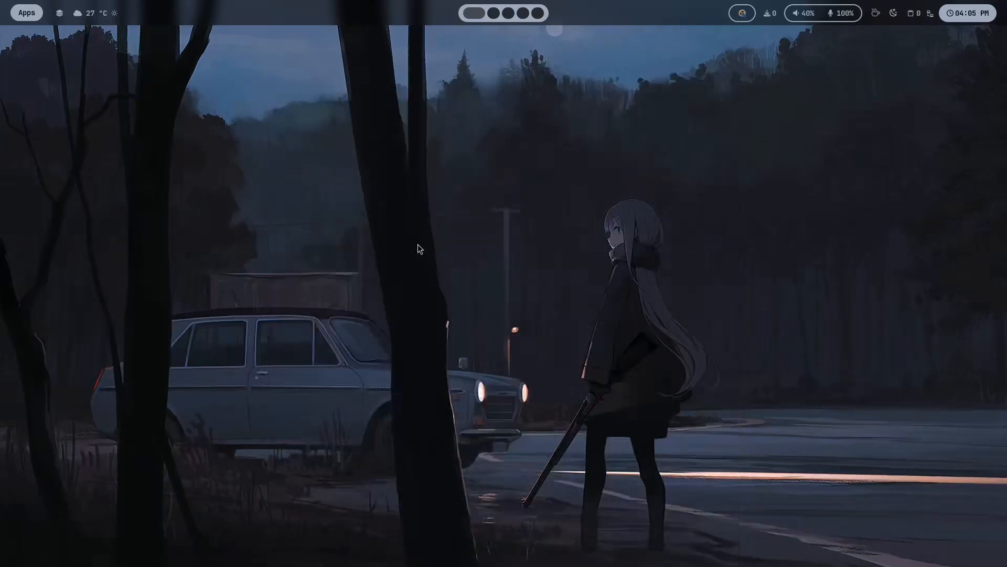
pyautogui.moveTo(415, 248)
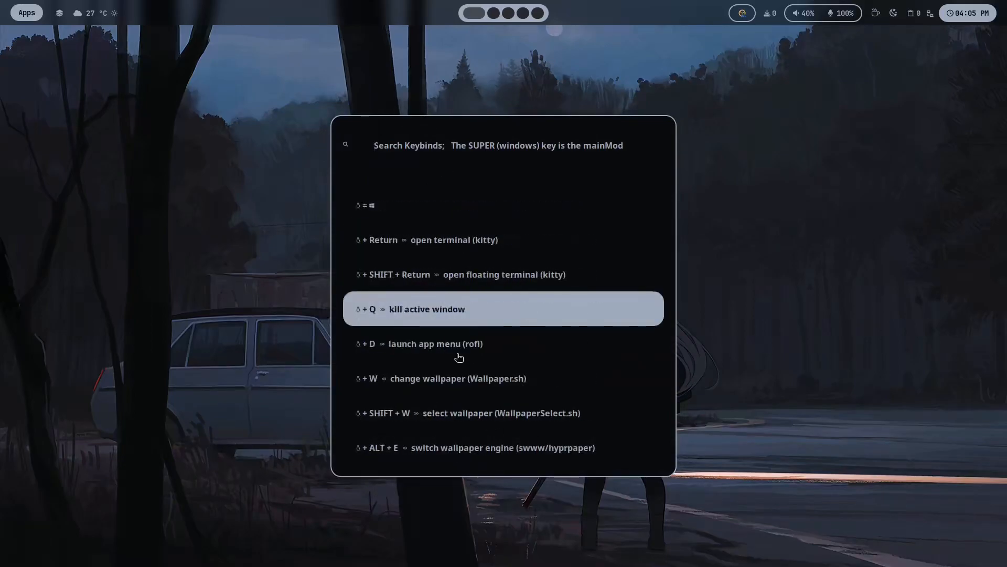
# Search the keybinds list for 'term' and launch 'open settings in terminal'.
pyautogui.scroll(-3)
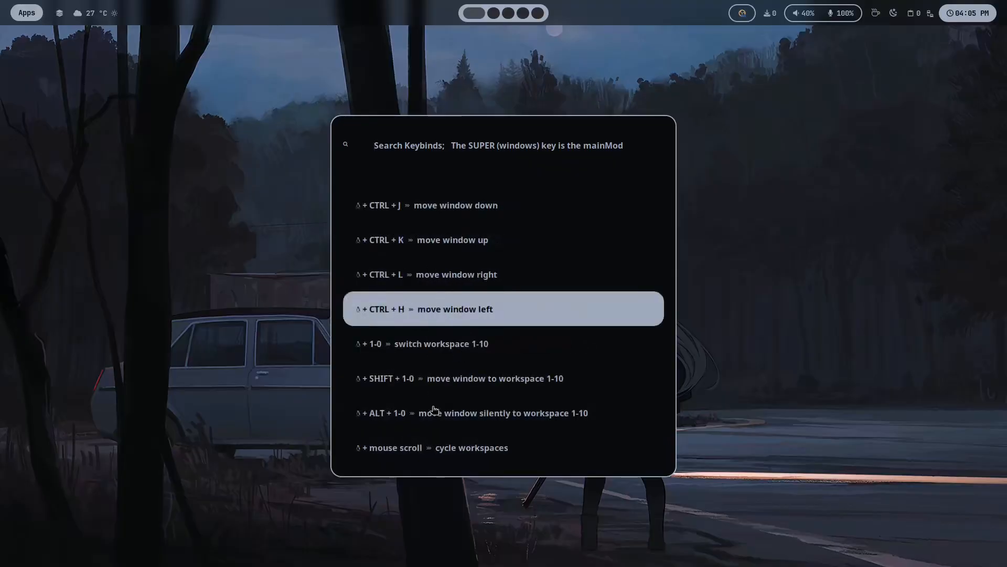
pyautogui.write('terminal')
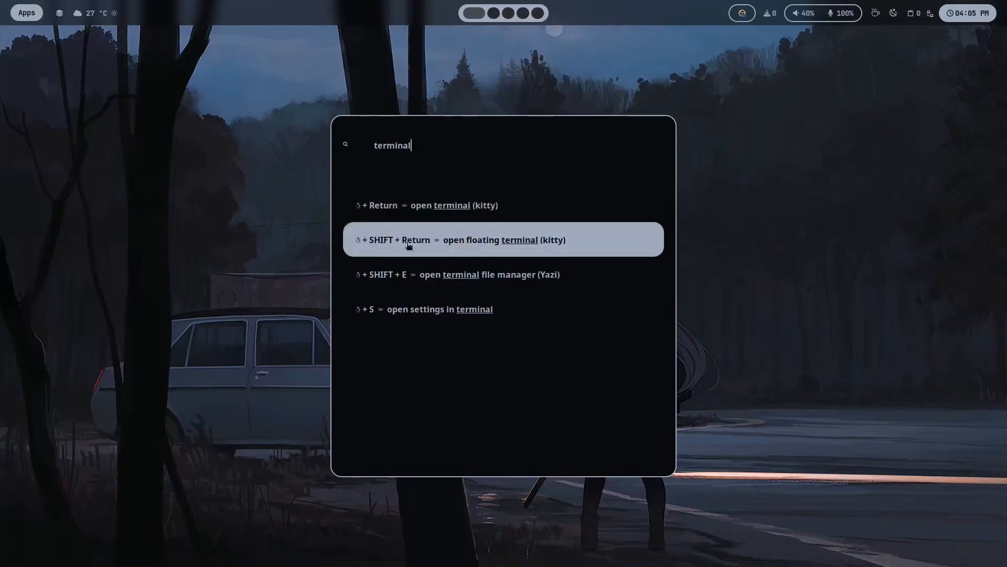
pyautogui.moveTo(532, 249)
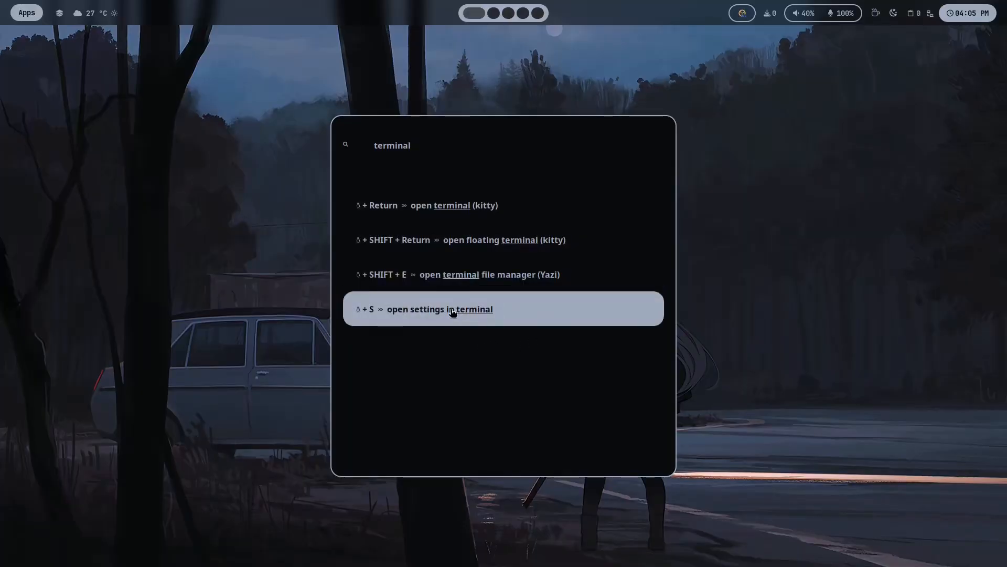
pyautogui.click(451, 308)
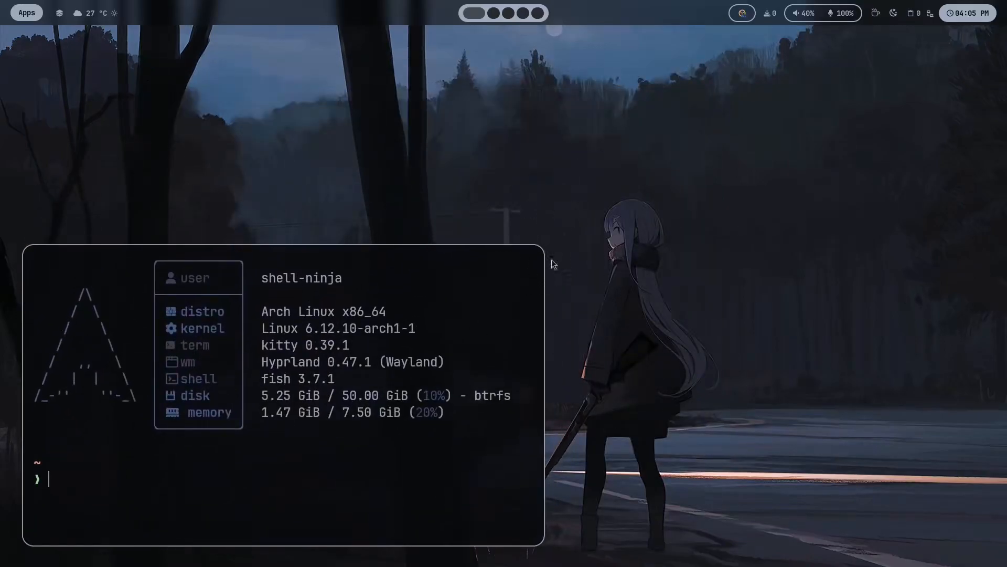
pyautogui.moveTo(434, 306)
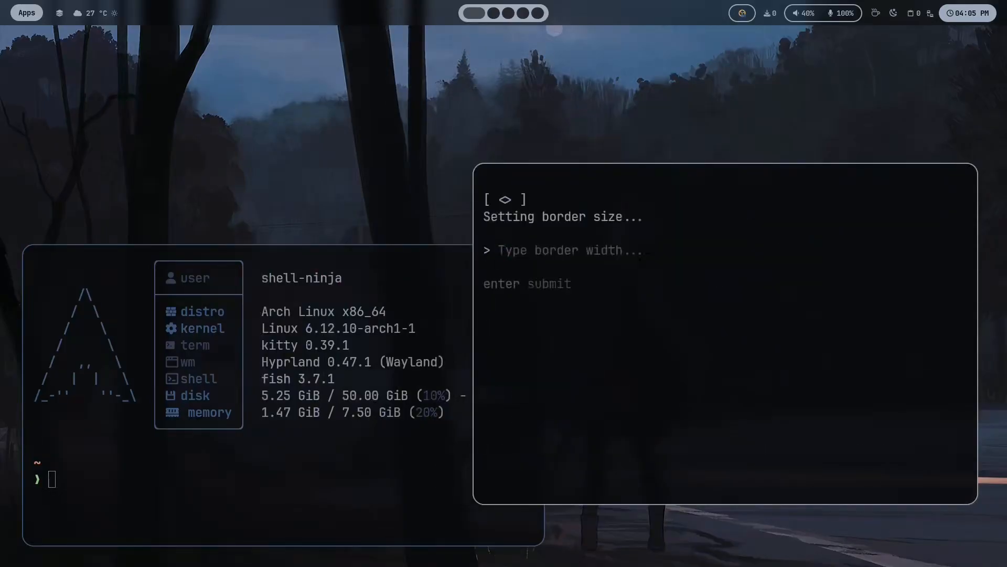
# Set the window border size to 3 in the settings TUI.
pyautogui.write('3')
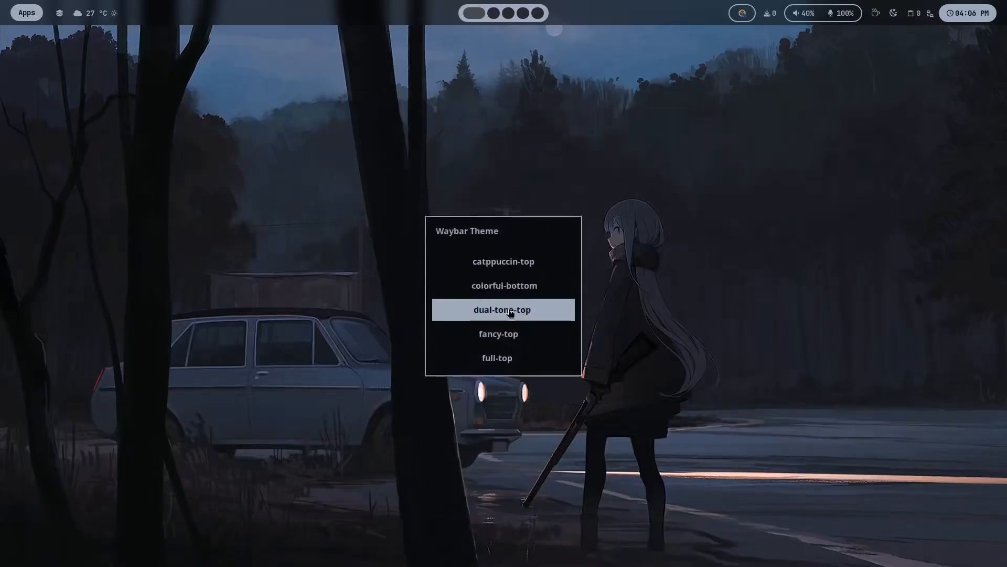
# Apply the dual-tone-top theme to Waybar from the theme menu.
pyautogui.click(503, 310)
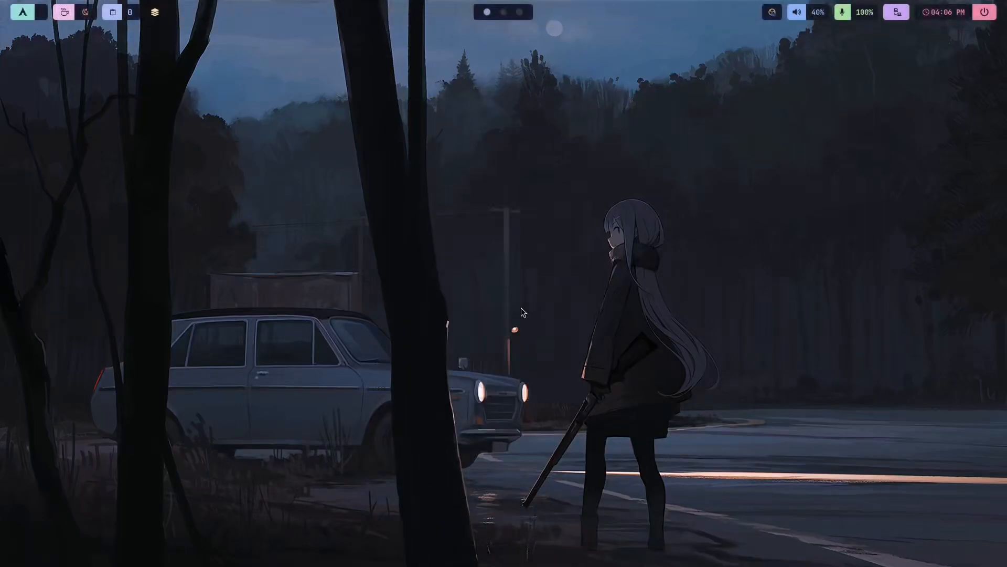